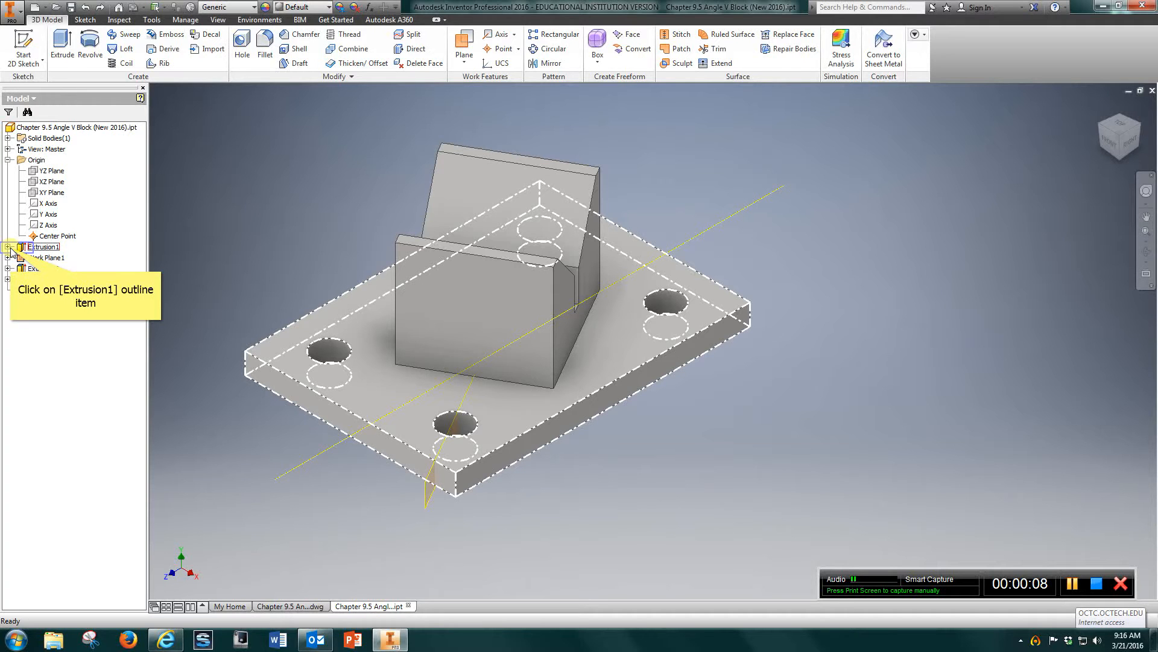
Expand Extrusion1 in the browser and bring up Sketch1's context menu.
left_click(49, 257)
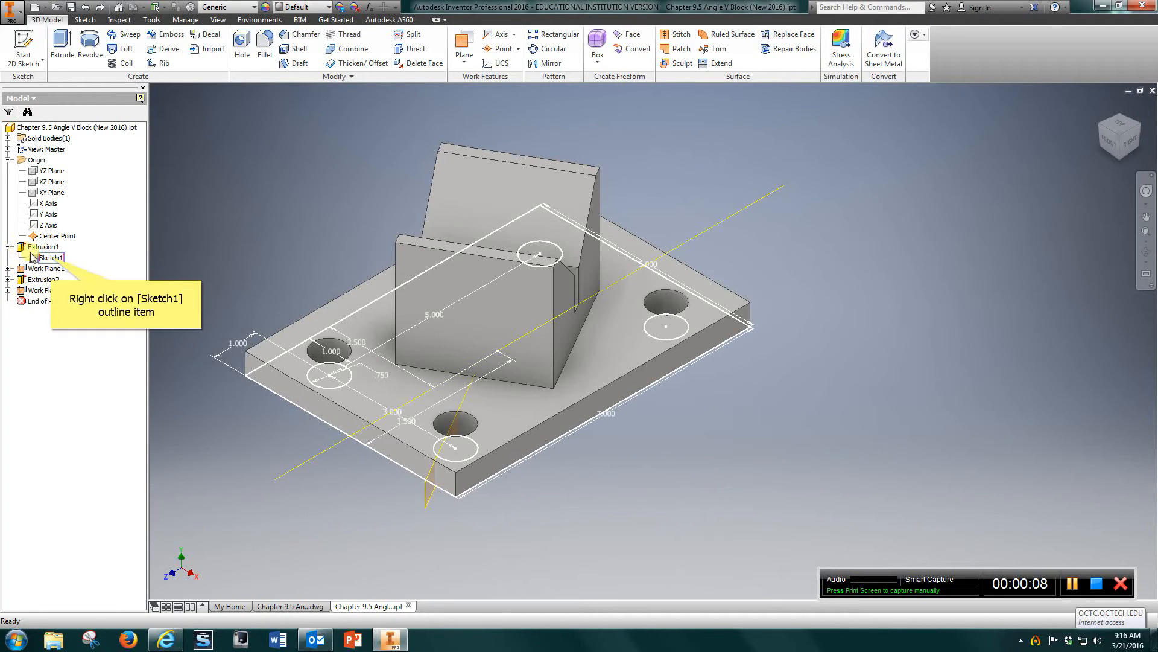
right_click(50, 257)
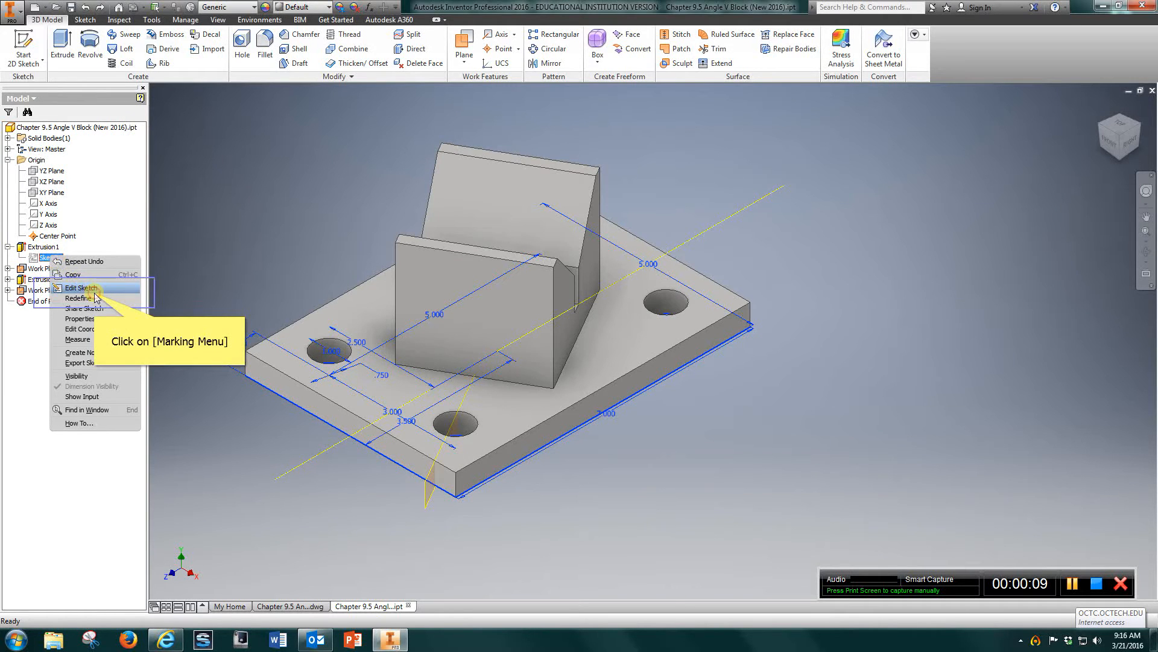
Edit Sketch1 to show the 7.000 by 5.000 plate outline and four holes.
left_click(79, 288)
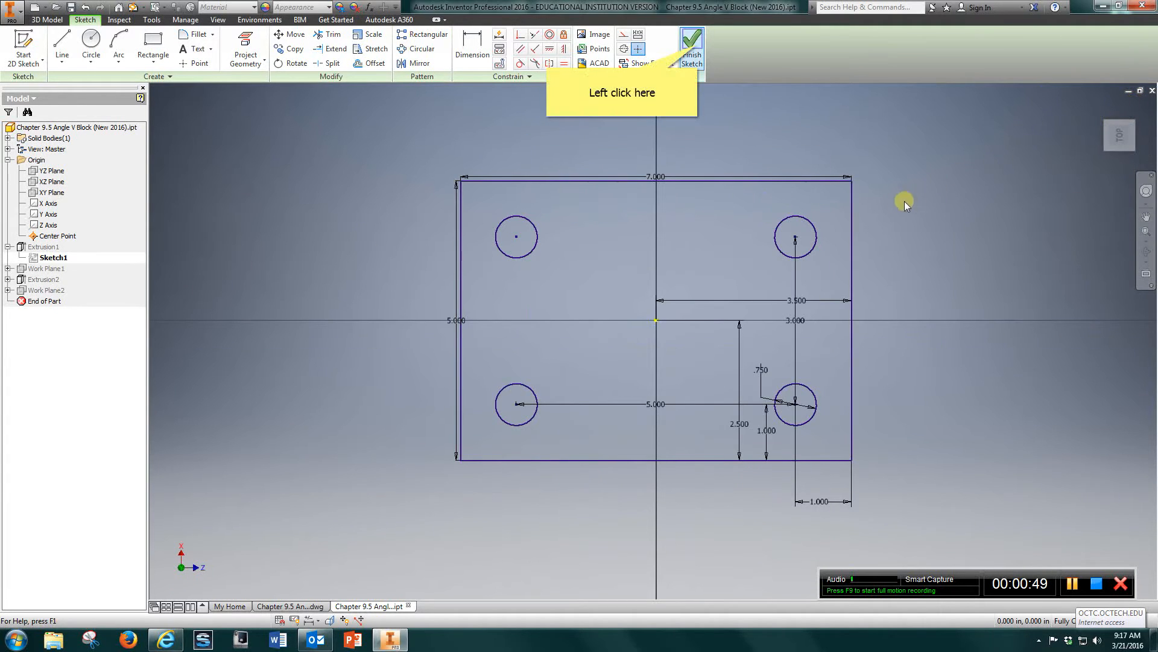
mouse_move(653, 174)
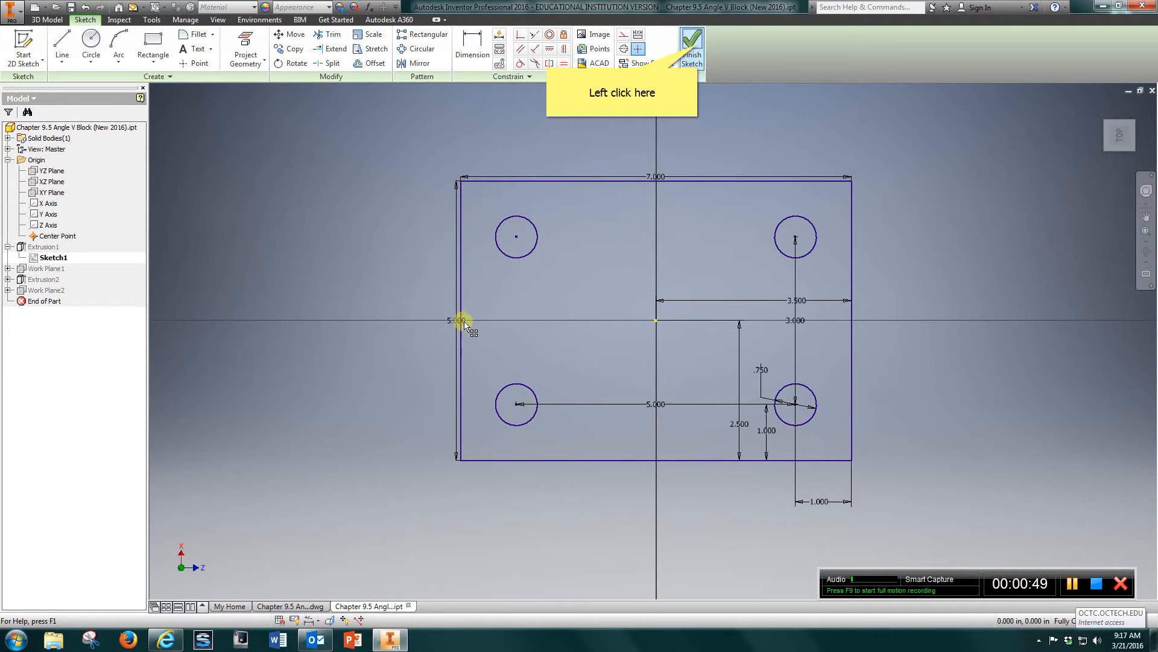
mouse_move(646, 320)
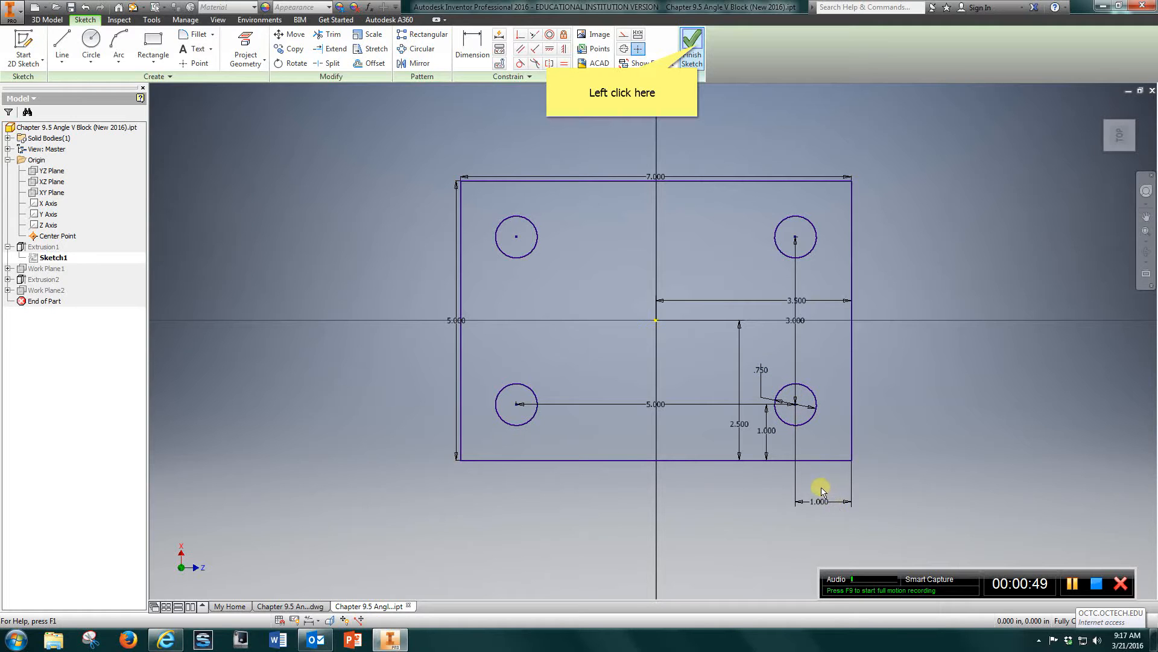
mouse_move(822, 488)
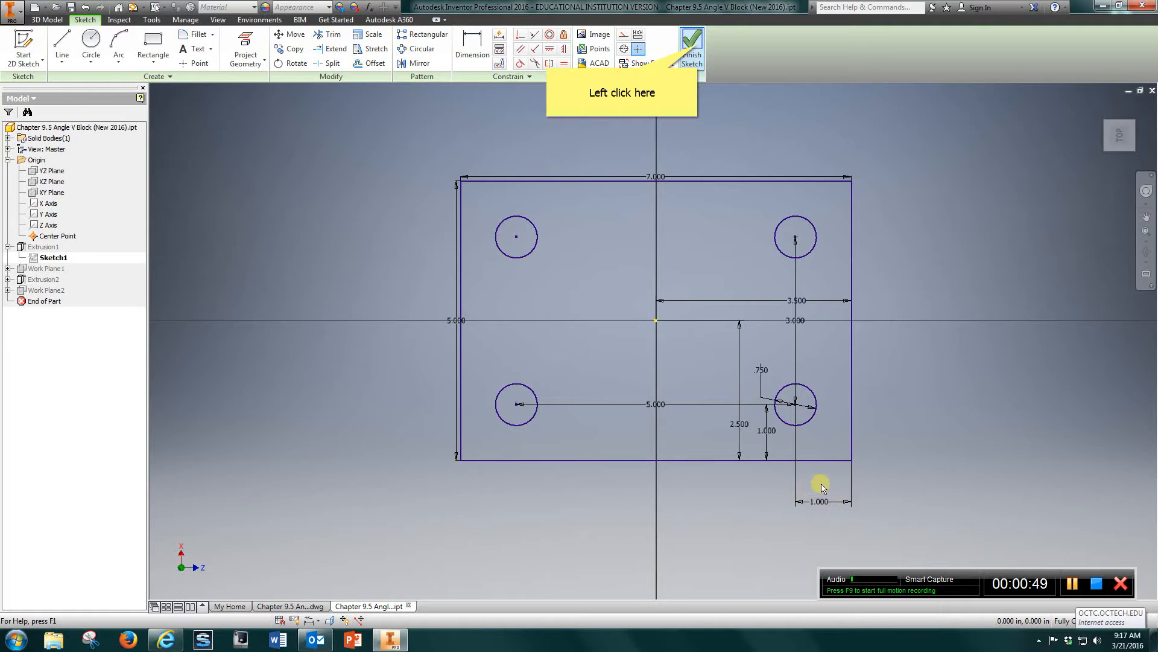
mouse_move(810, 442)
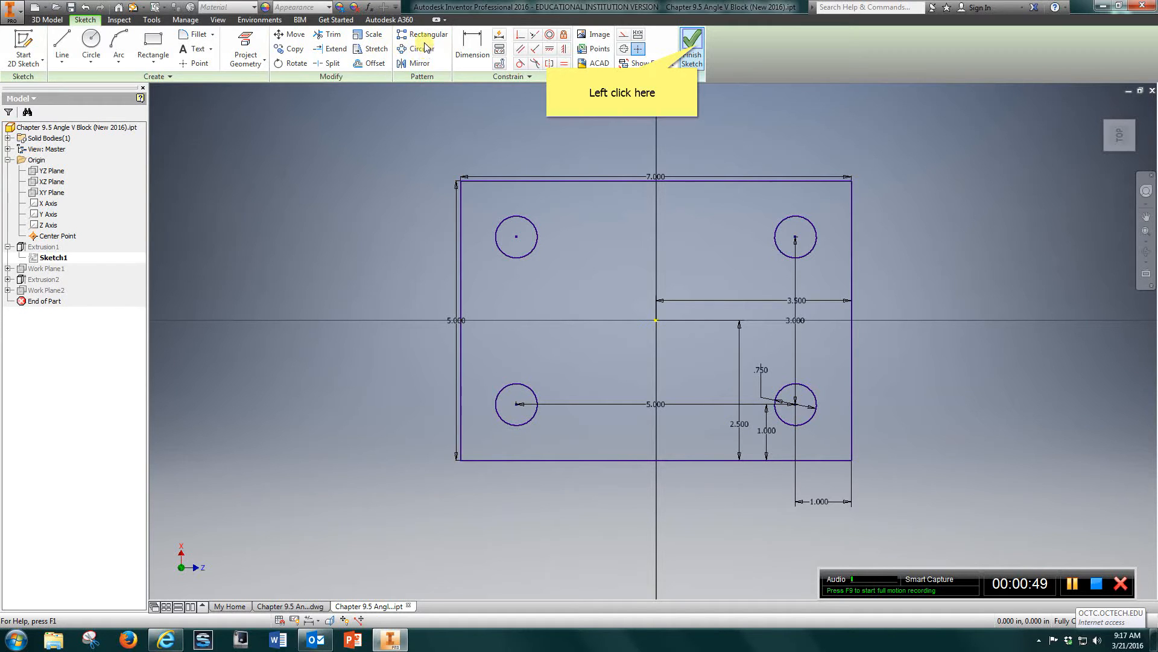
mouse_move(953, 355)
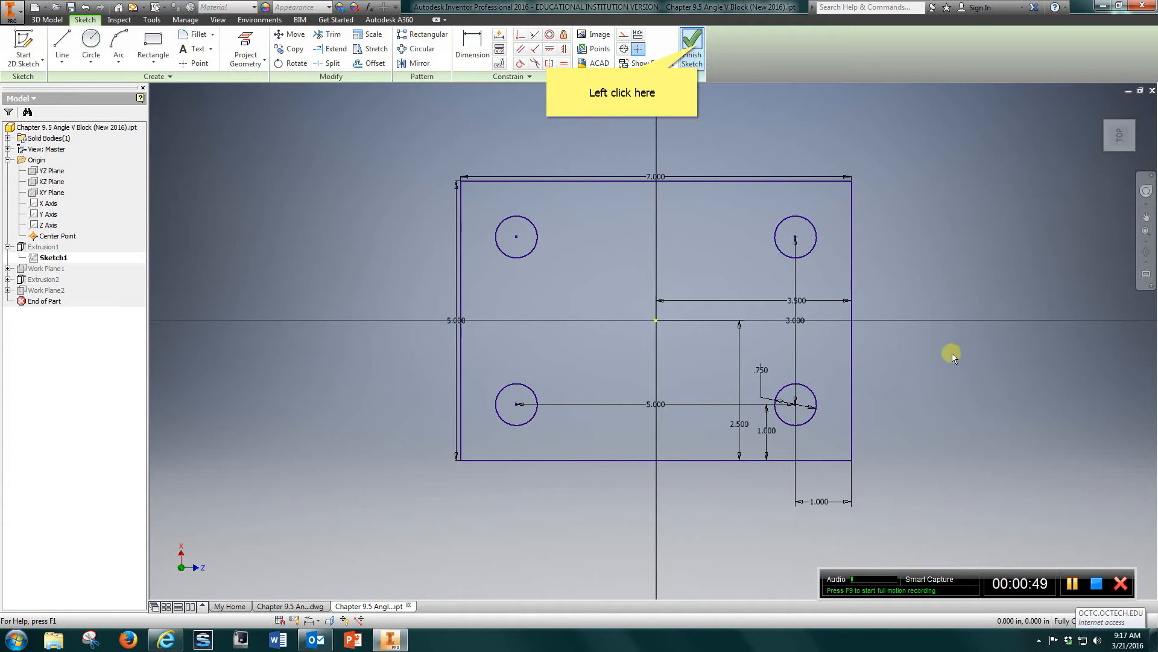
mouse_move(798, 369)
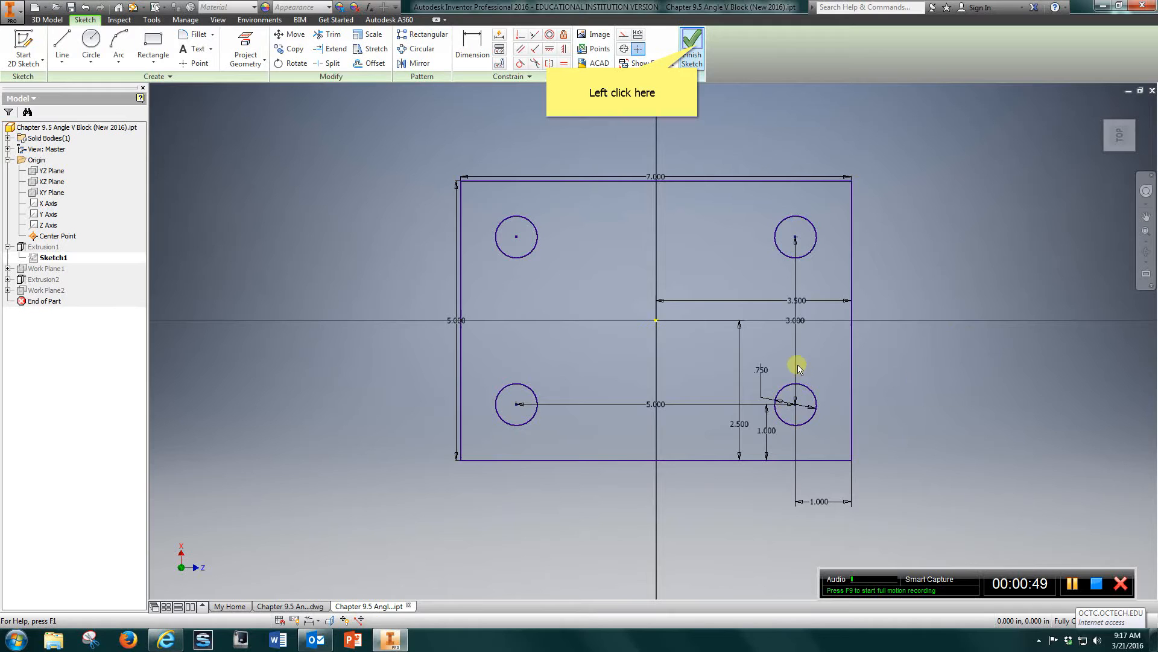
mouse_move(796, 199)
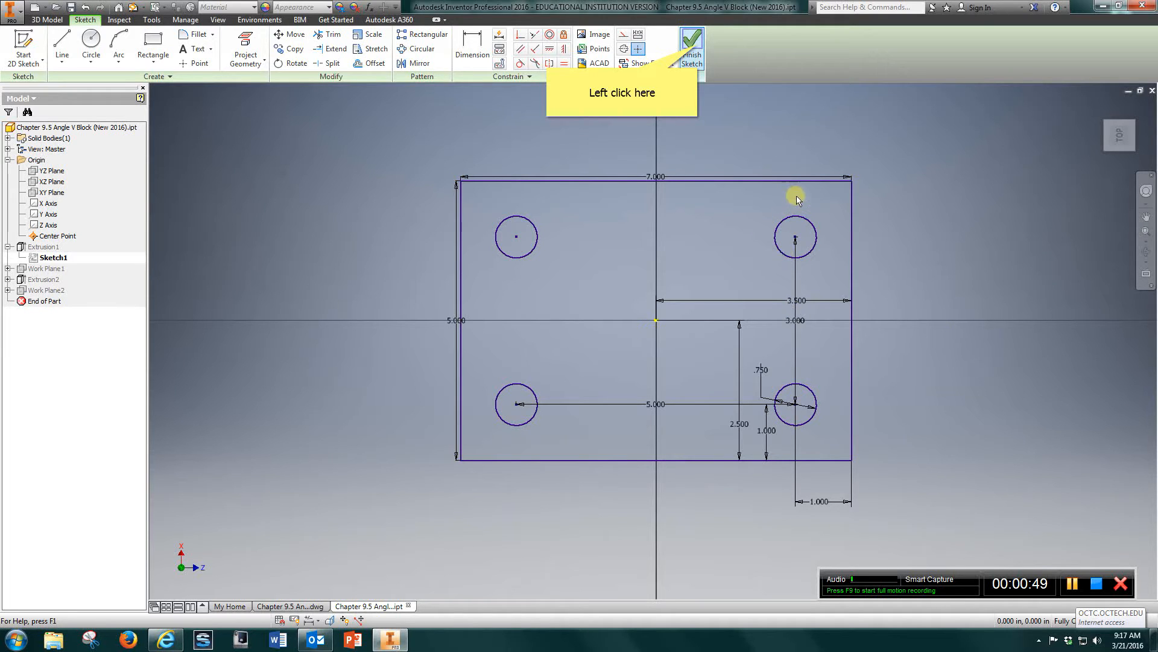
mouse_move(493, 313)
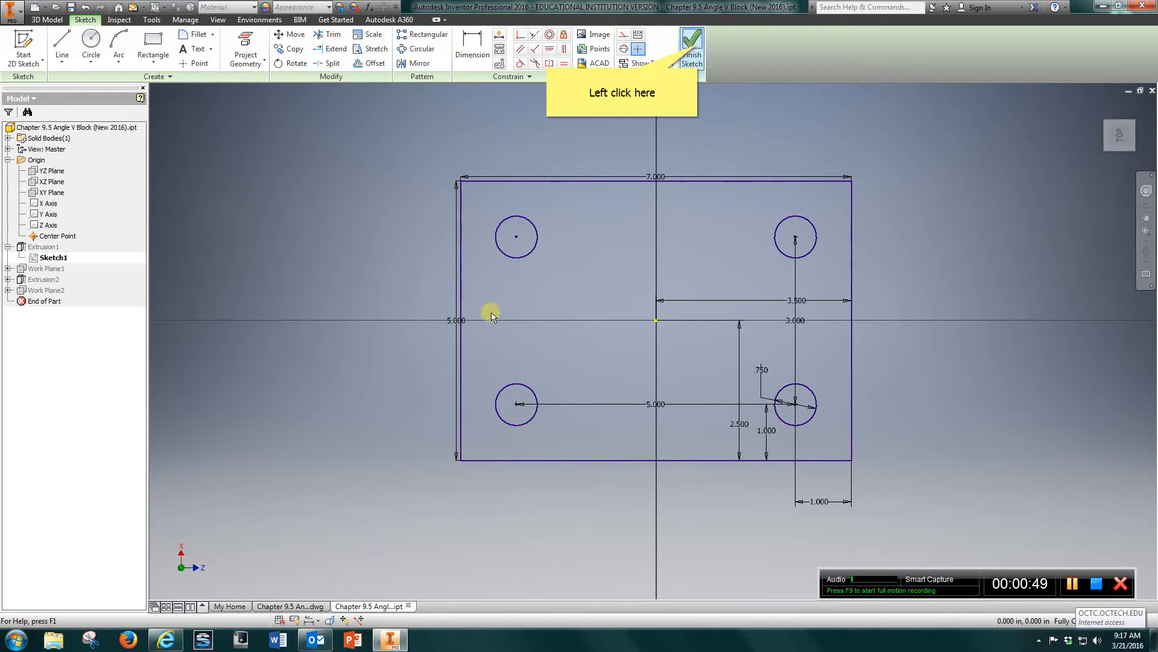
mouse_move(560, 420)
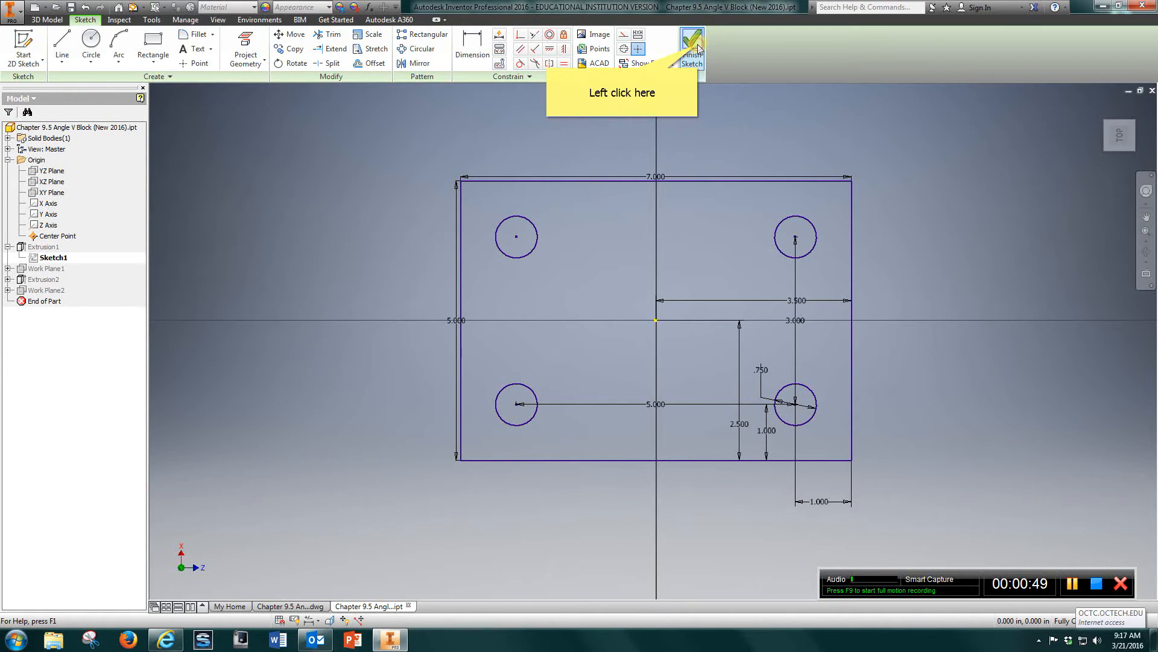
Finish the sketch, review Extrusion1's 0.5 in extrude depth, and cancel unchanged.
left_click(690, 48)
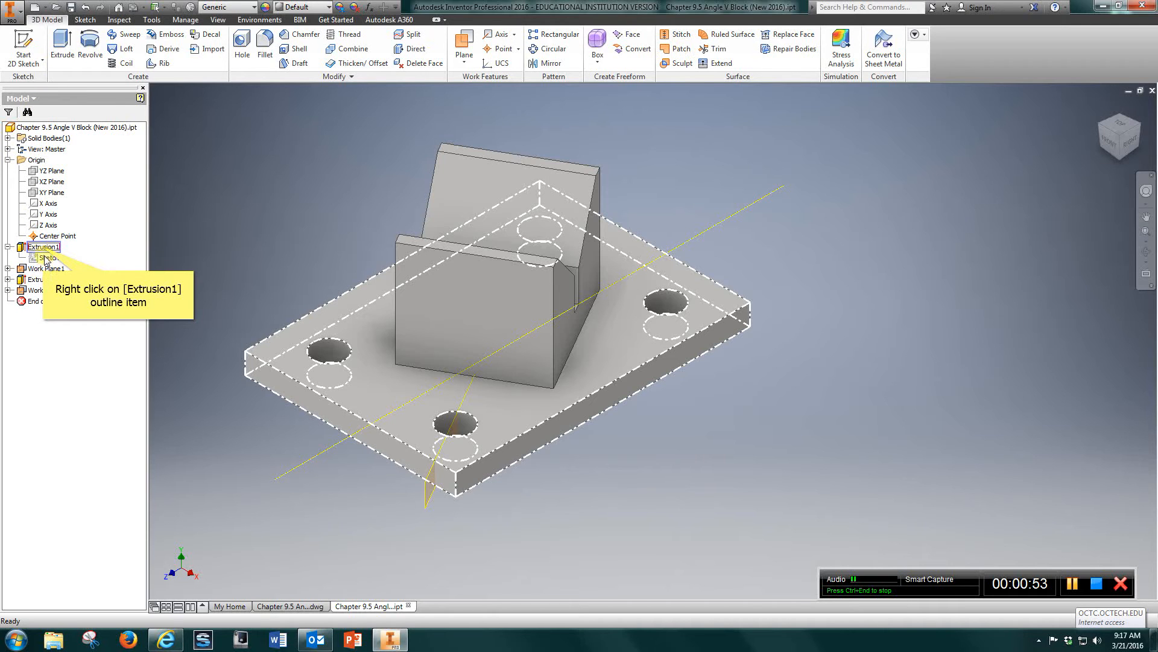
right_click(43, 246)
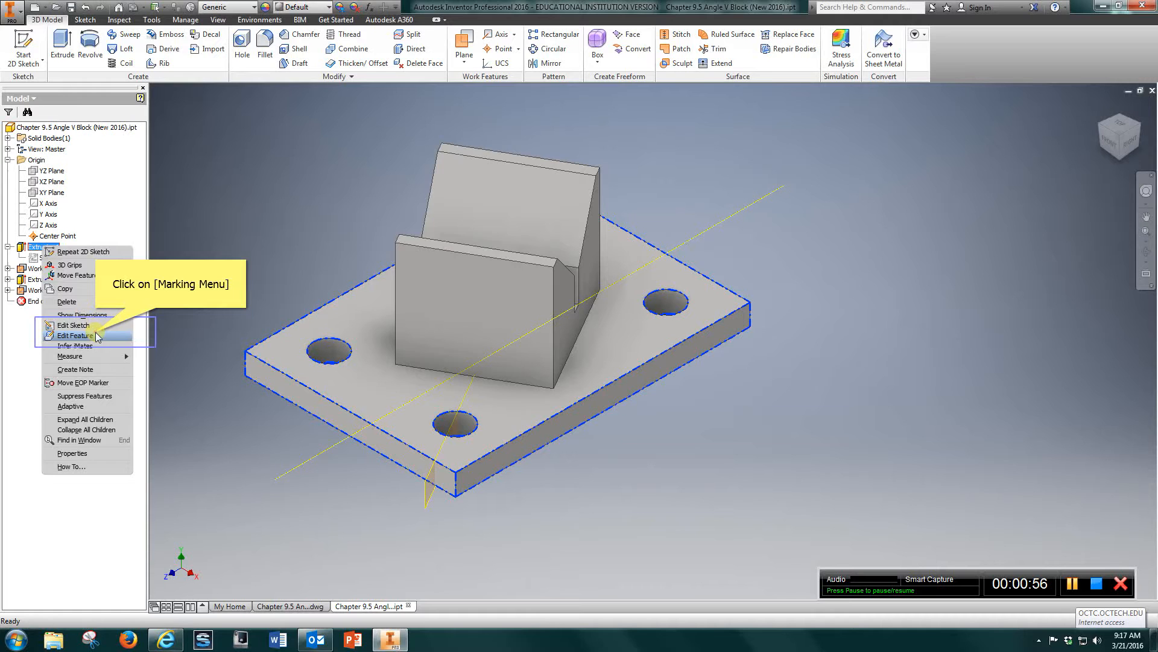
left_click(74, 335)
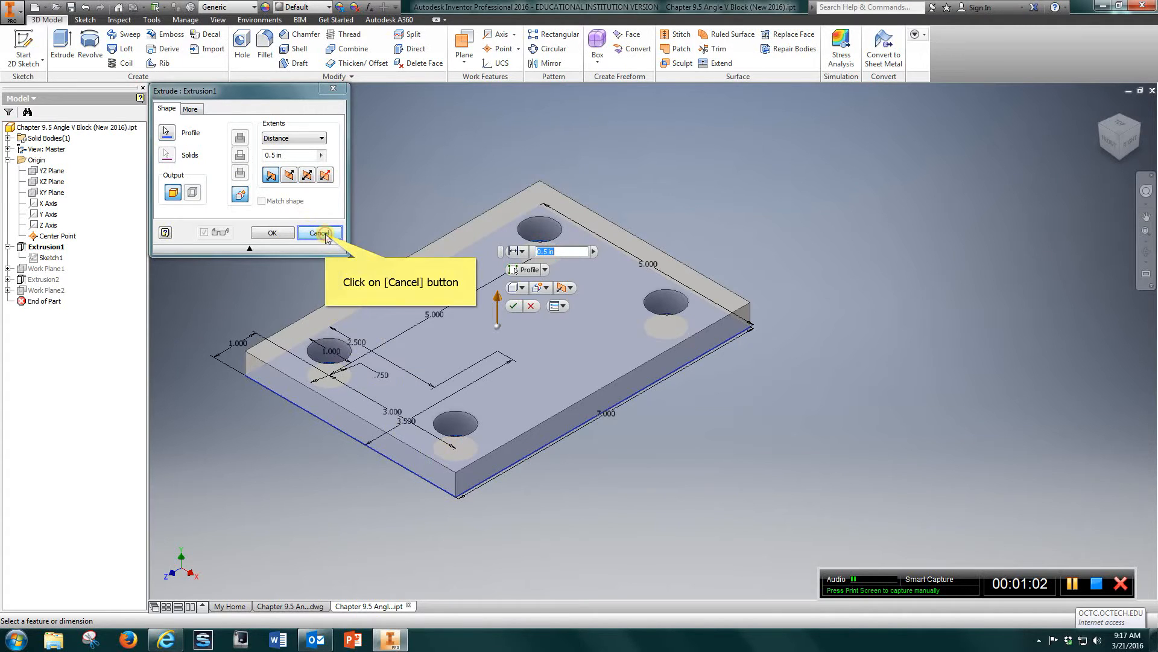
left_click(320, 233)
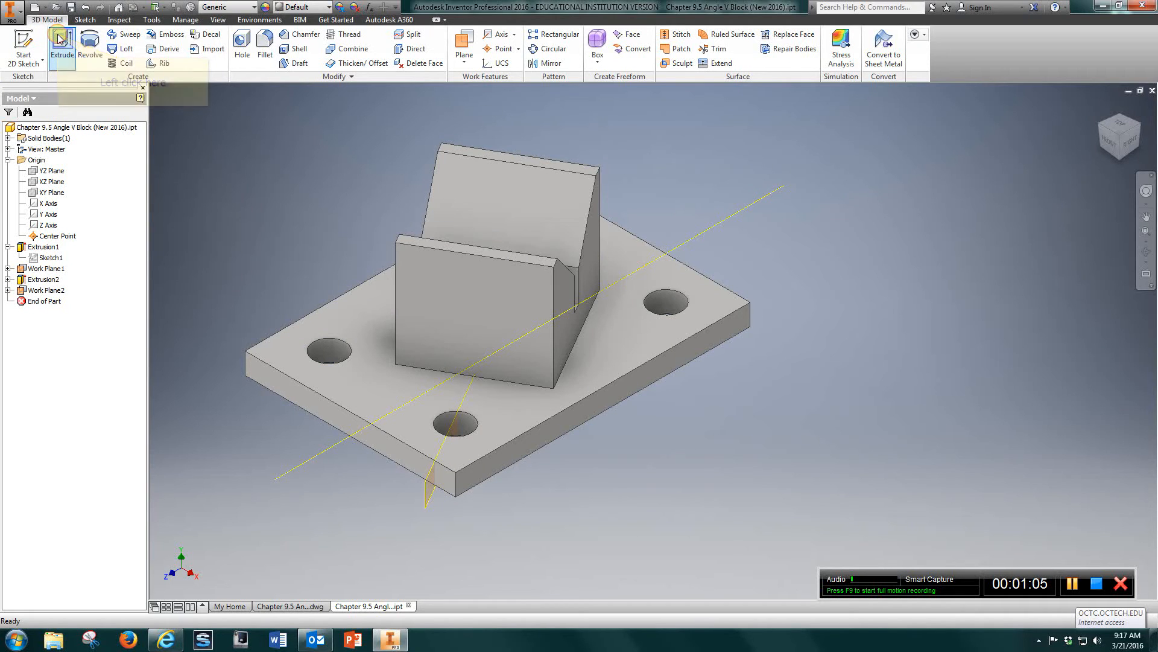
Attempt an extrusion and dismiss the 'You need a 2D sketch' notice.
left_click(62, 43)
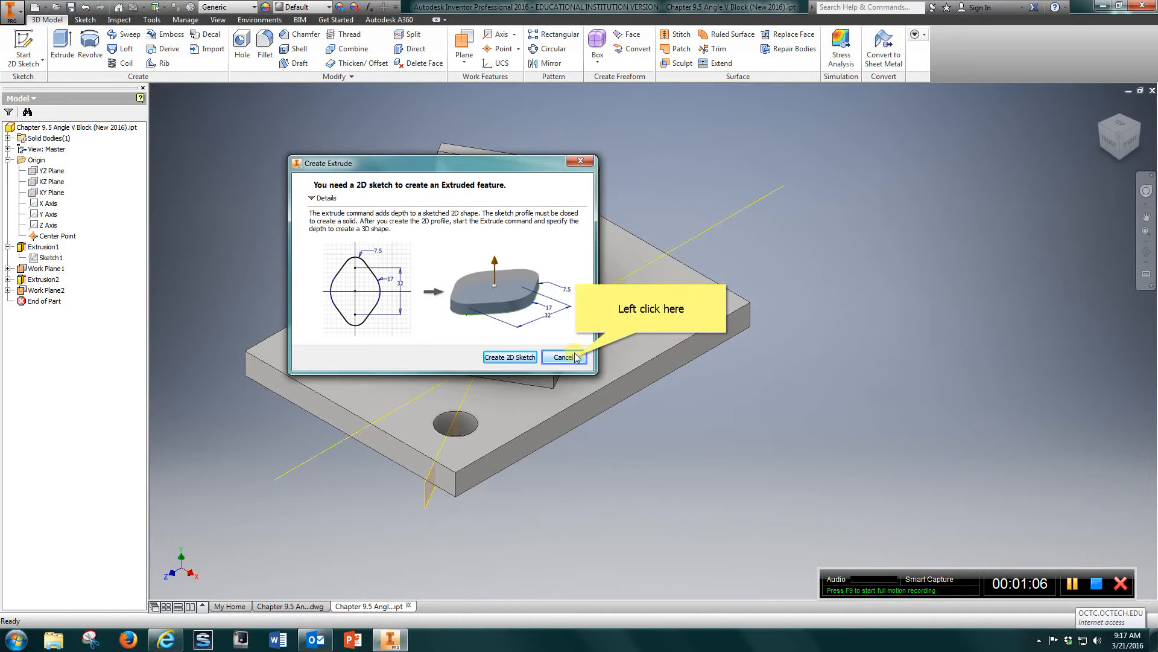
left_click(563, 356)
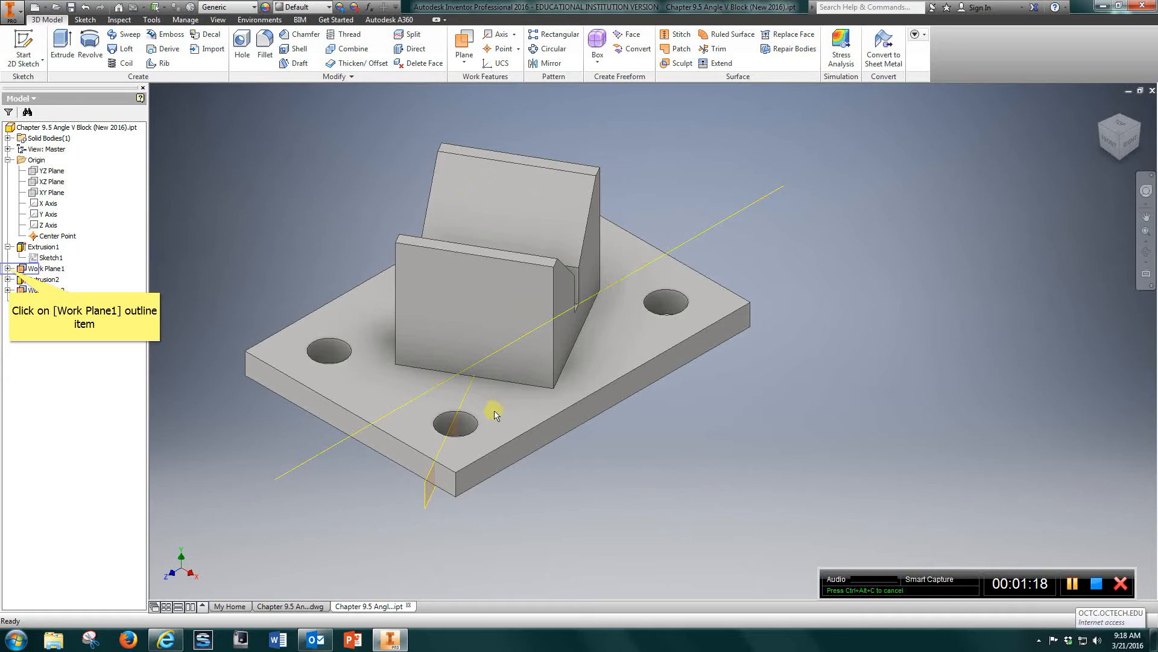
mouse_move(507, 299)
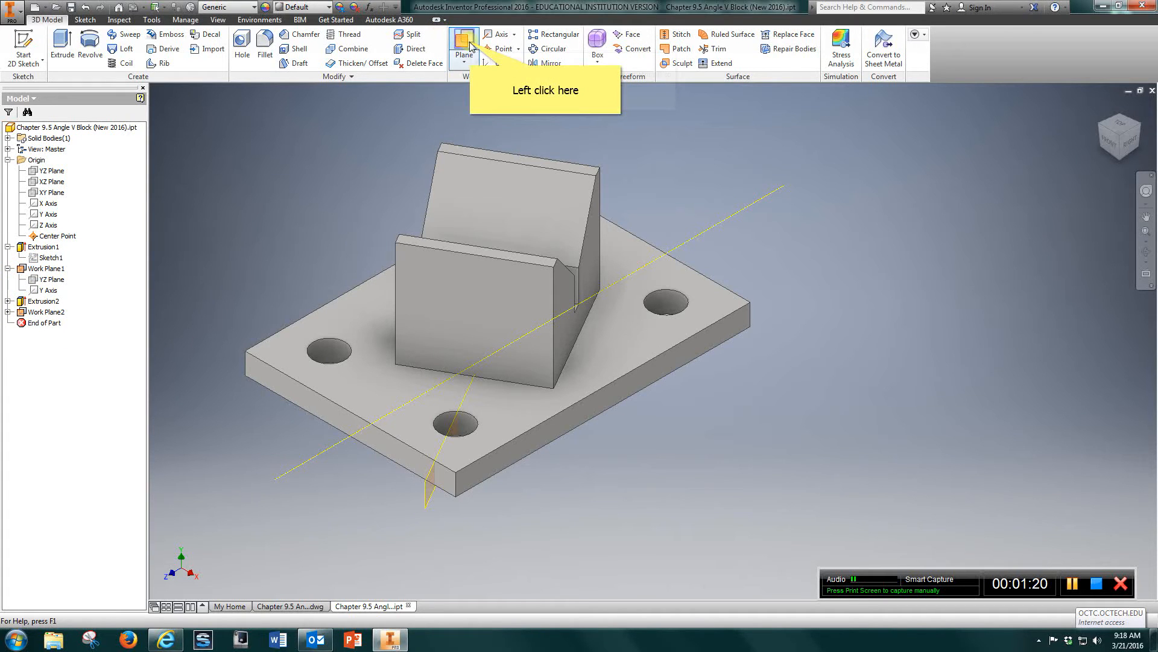
left_click(463, 39)
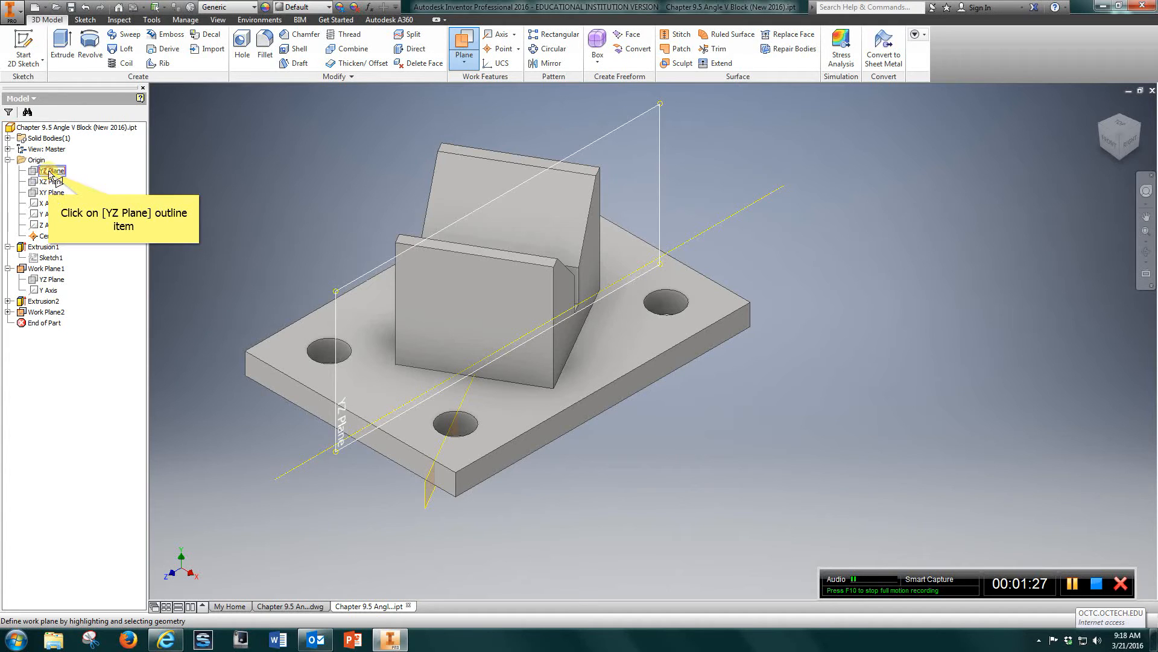
left_click(50, 171)
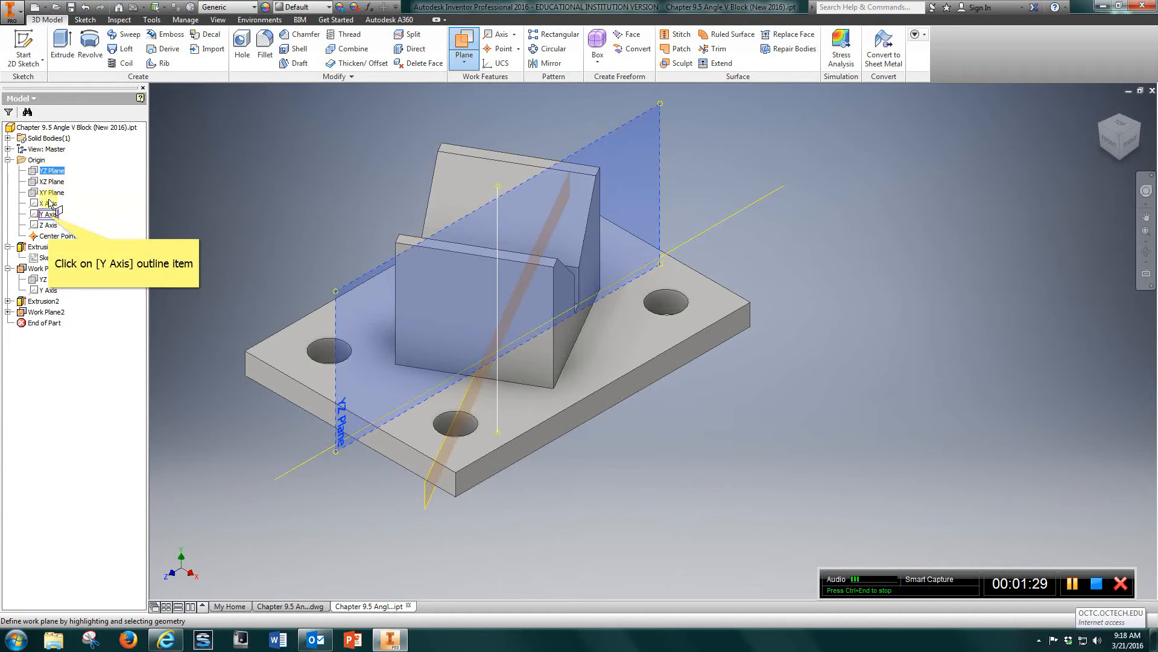
left_click(50, 213)
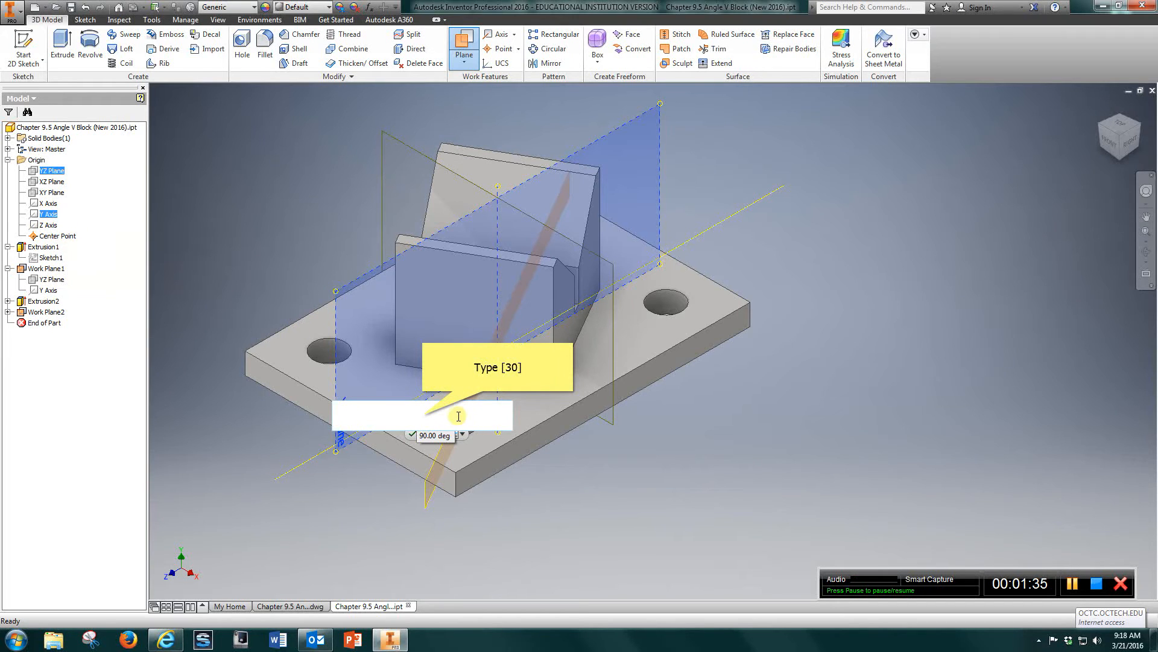
type("3")
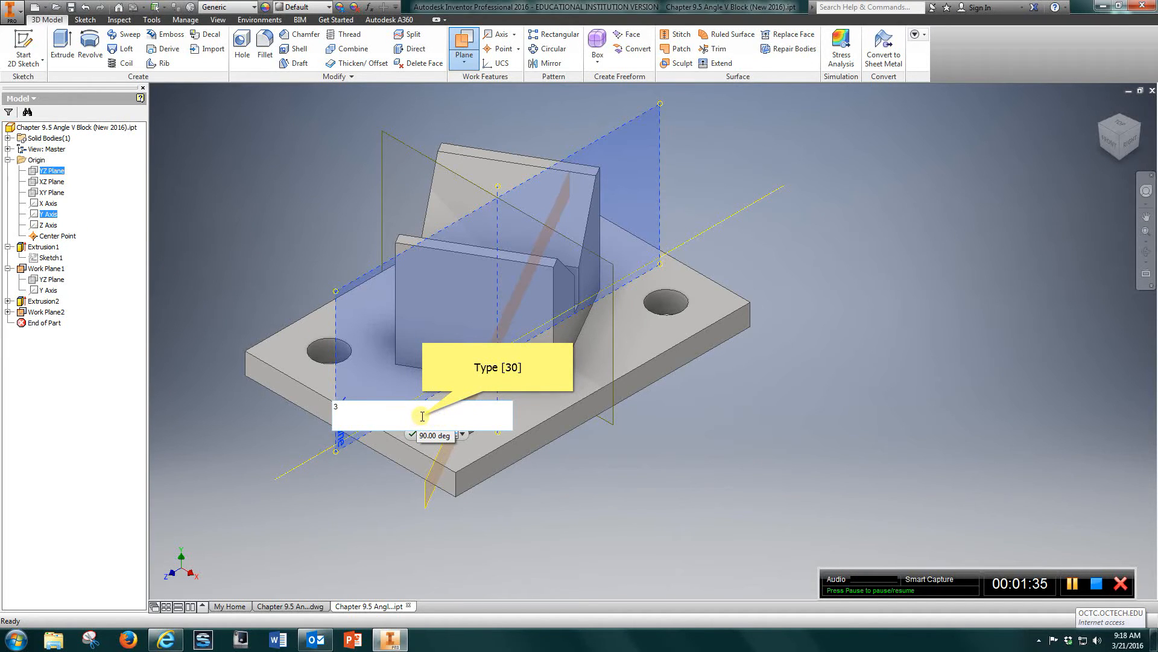
type("0")
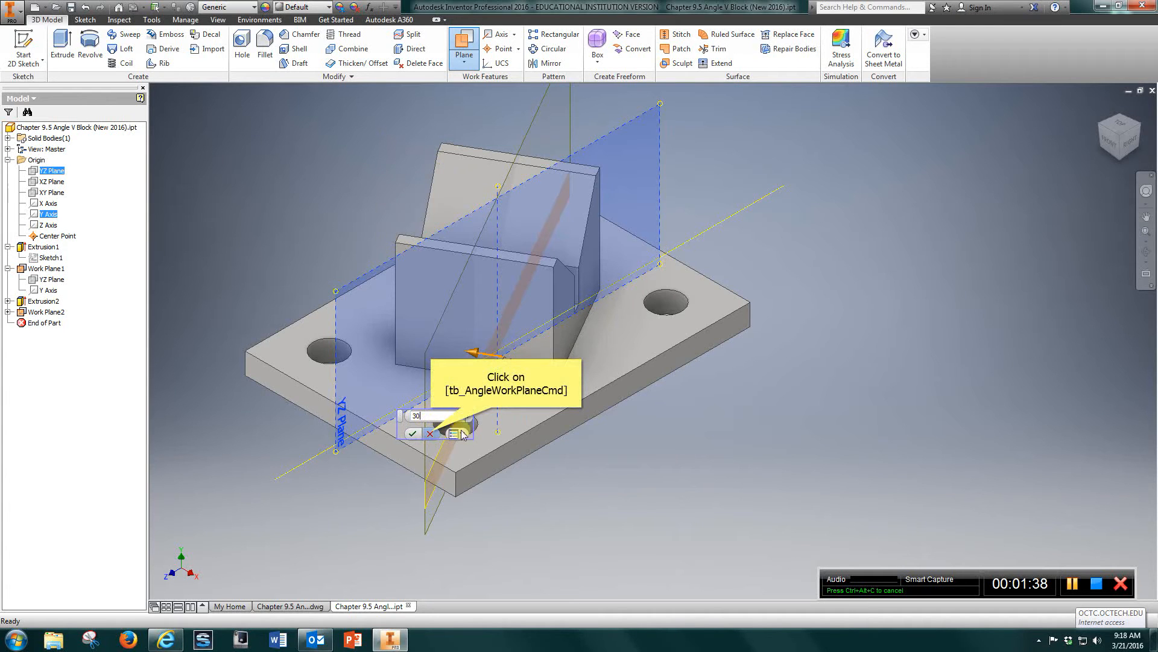
left_click(412, 433)
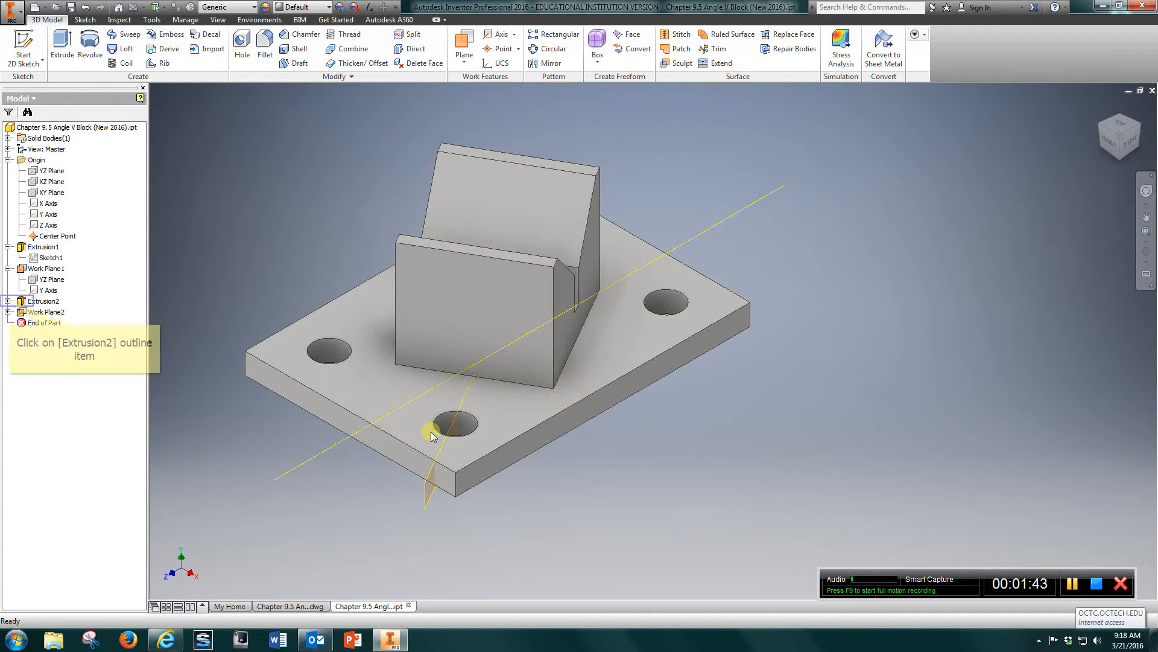
mouse_move(425, 503)
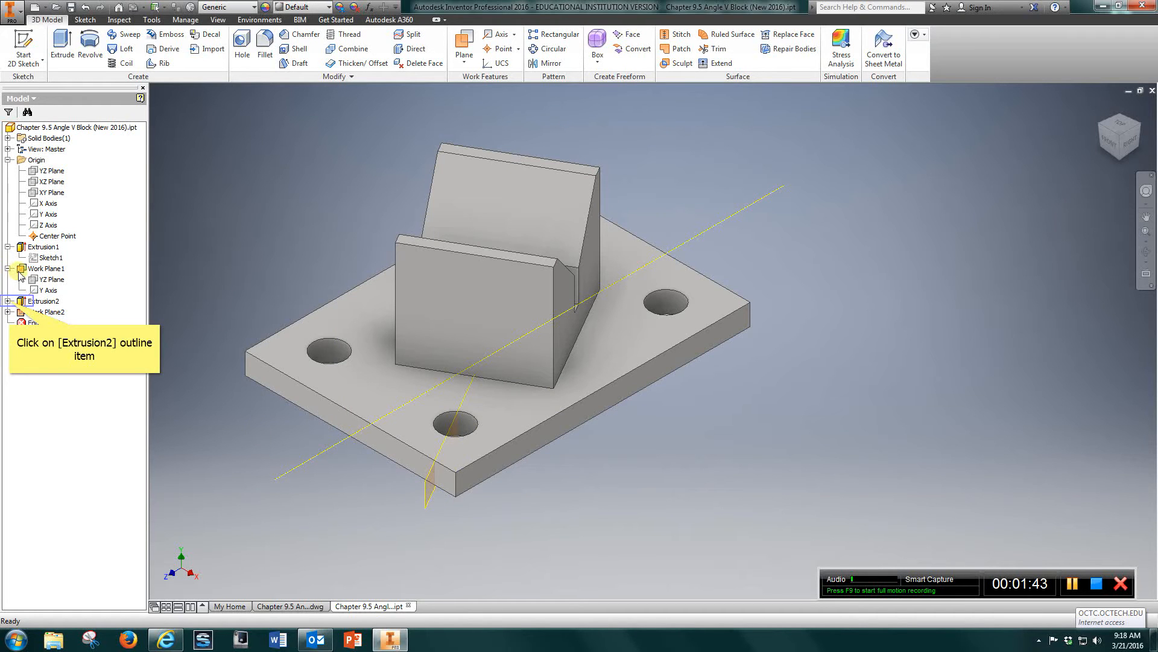
left_click(8, 300)
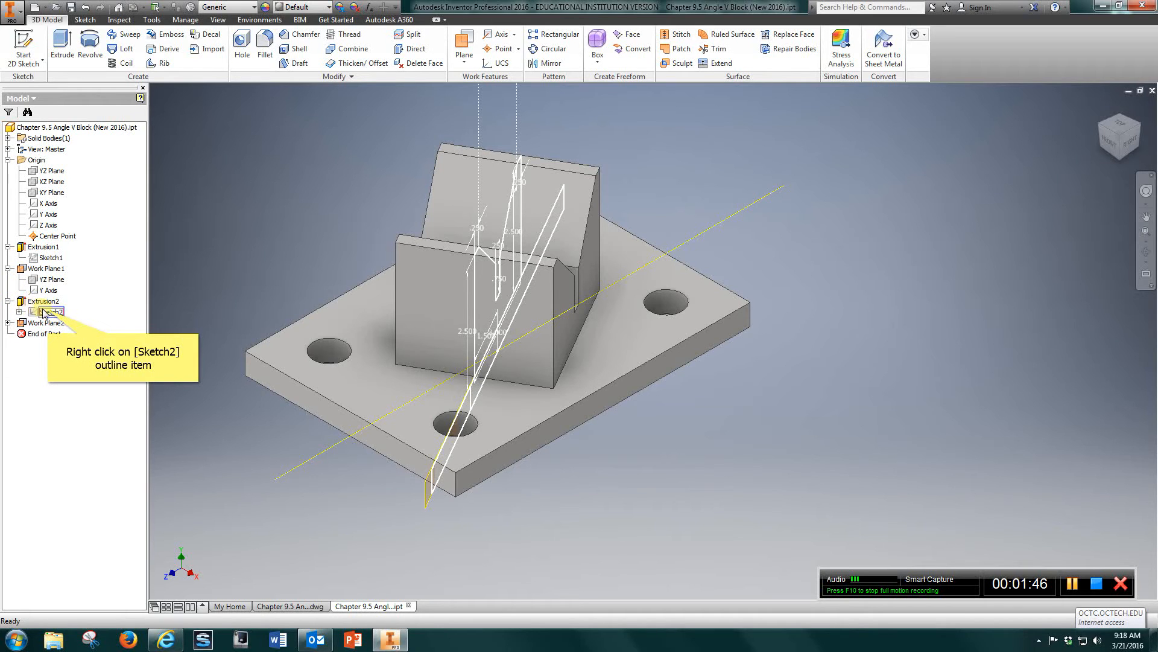
right_click(44, 311)
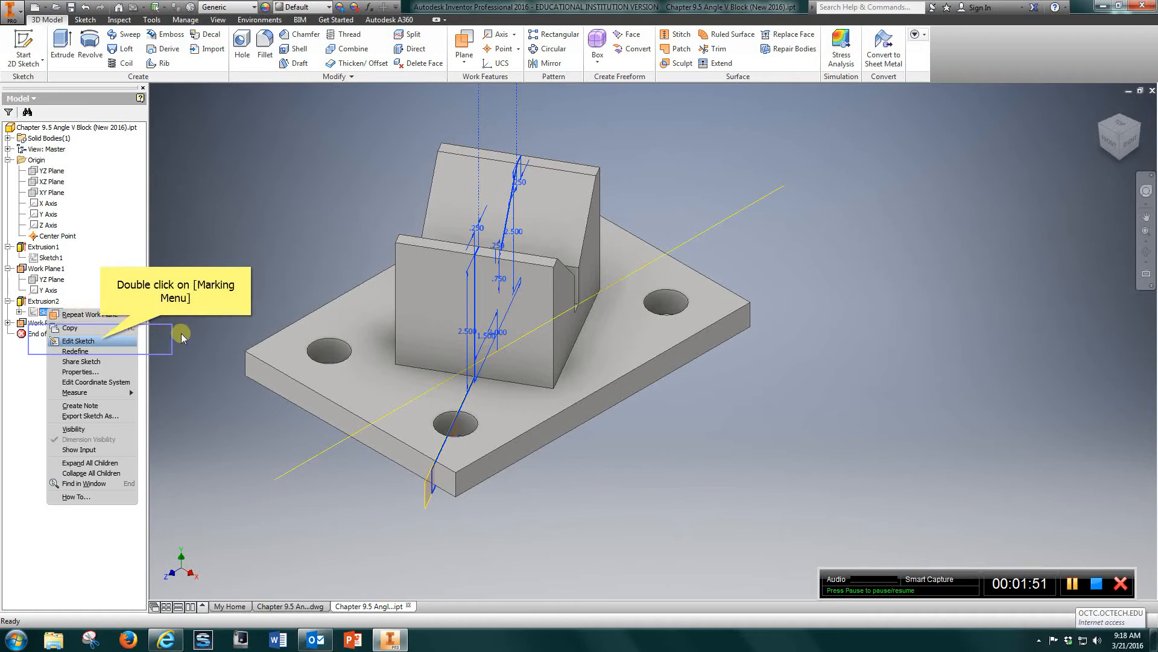
mouse_move(102, 351)
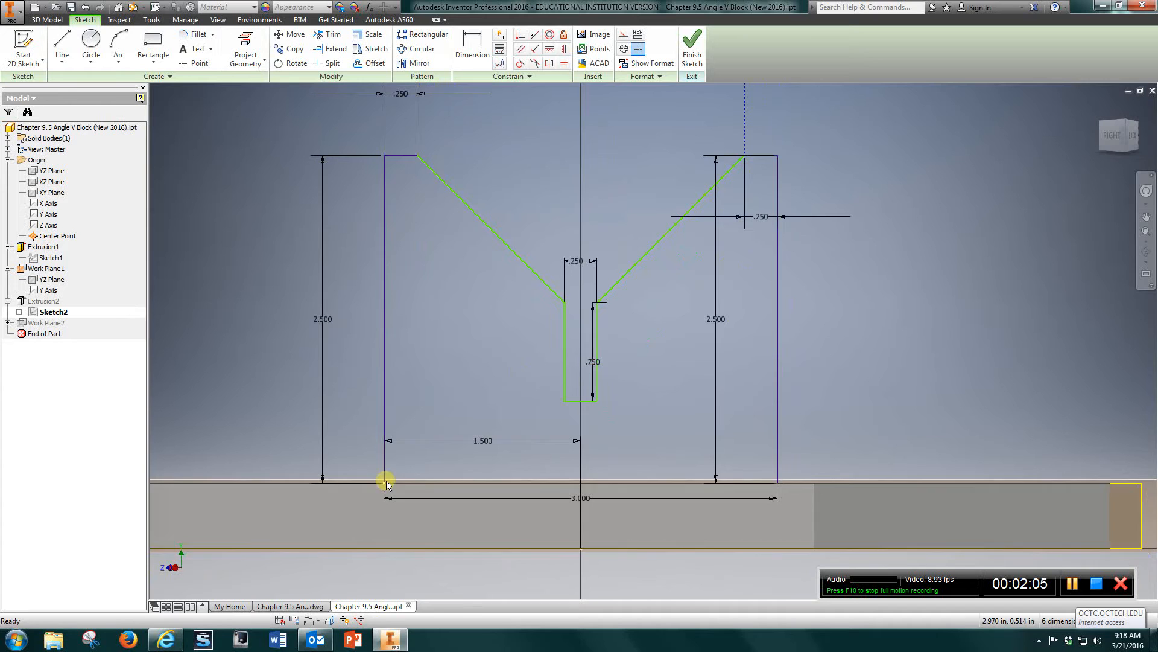
mouse_move(768, 390)
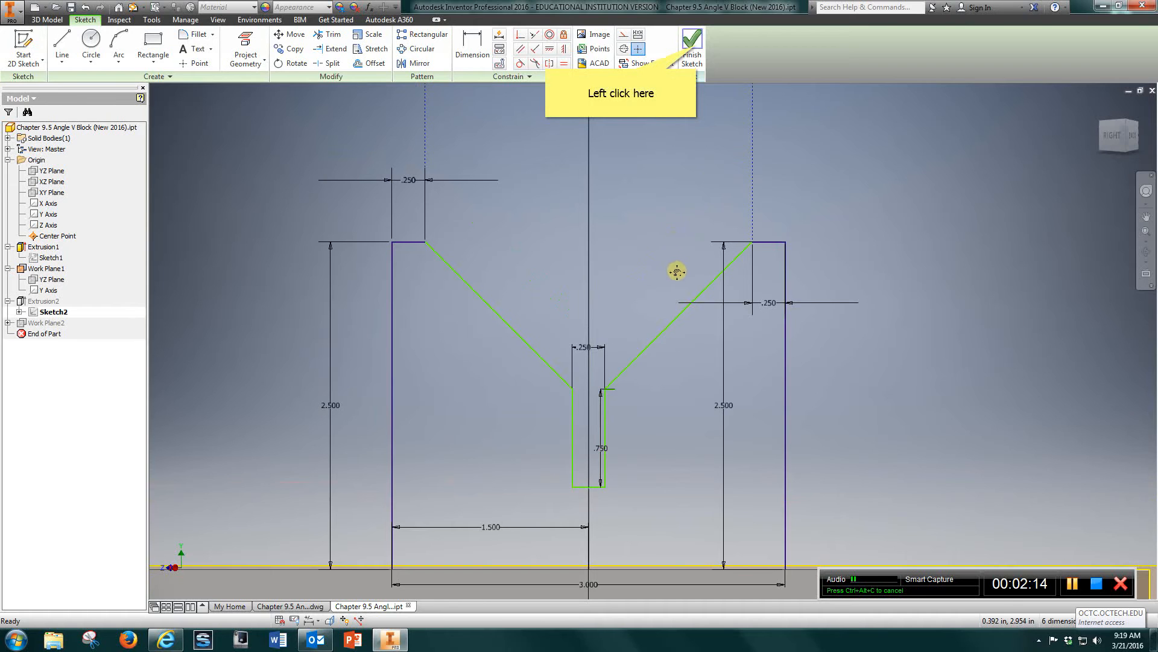
mouse_move(665, 295)
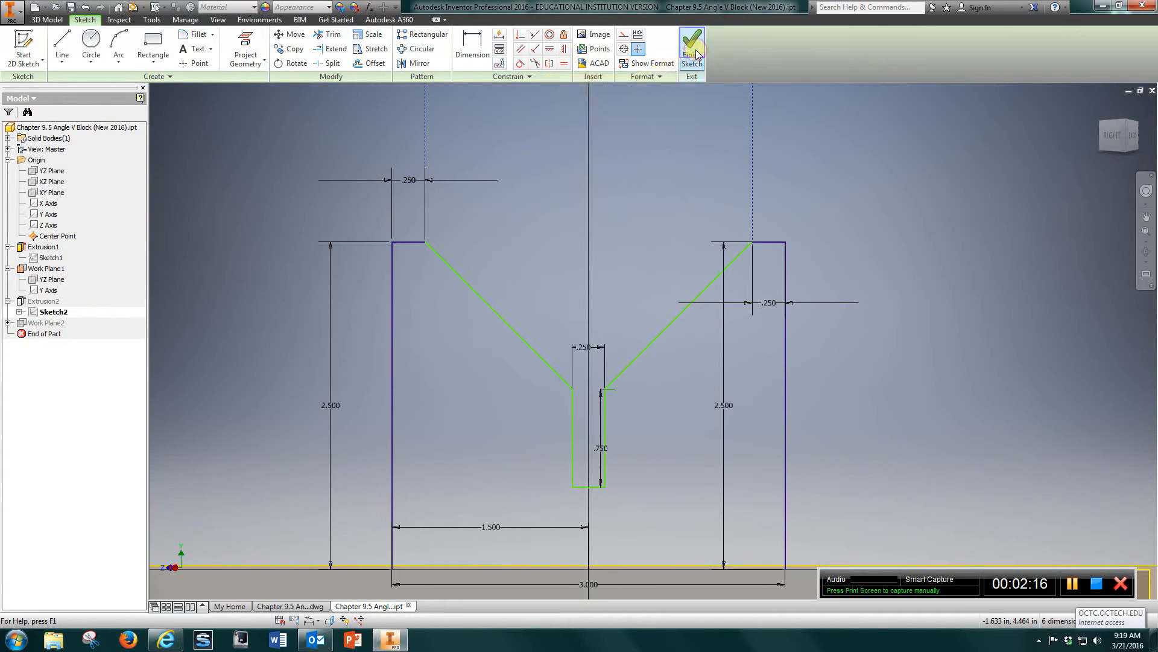
left_click(691, 44)
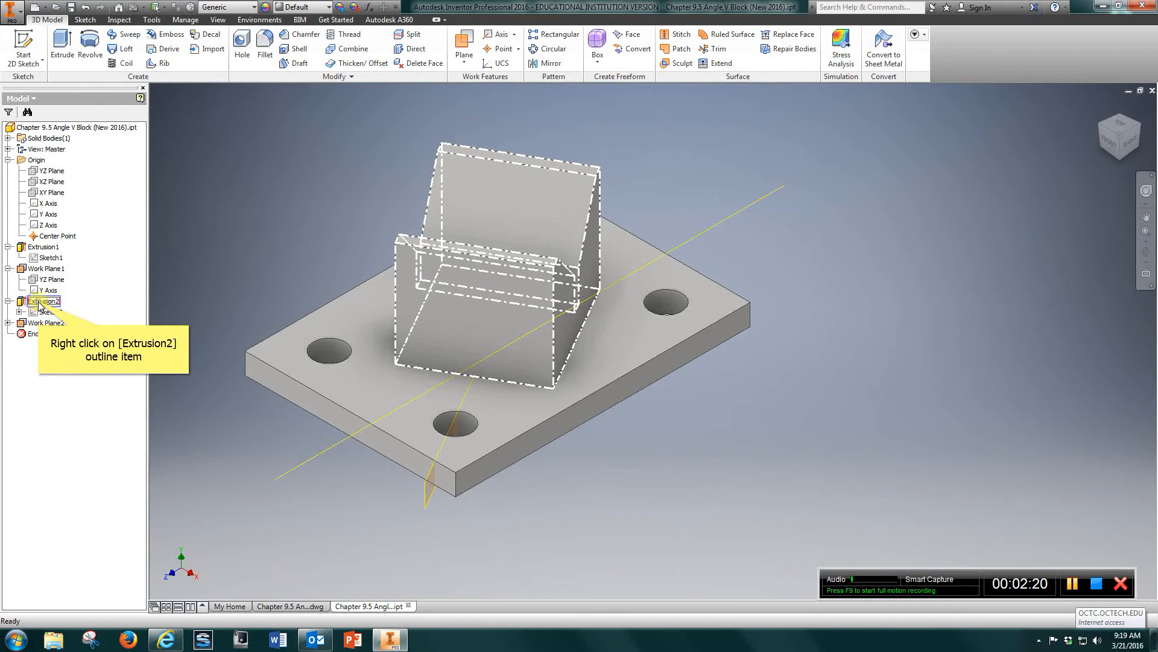
right_click(44, 302)
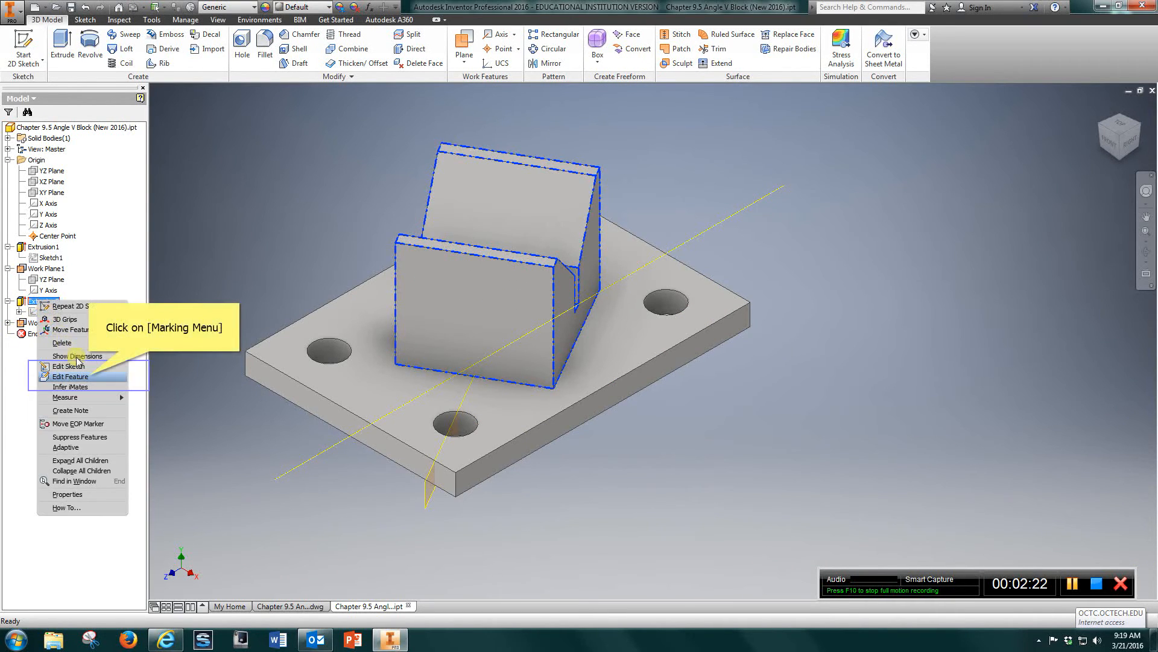
left_click(68, 376)
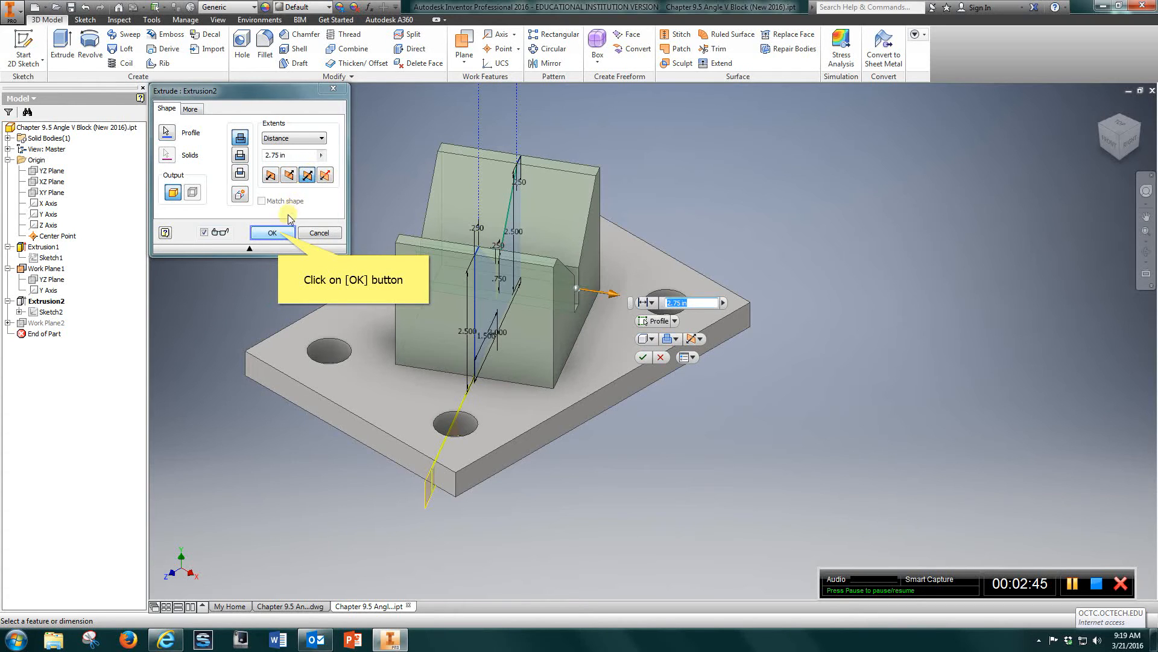
left_click(271, 232)
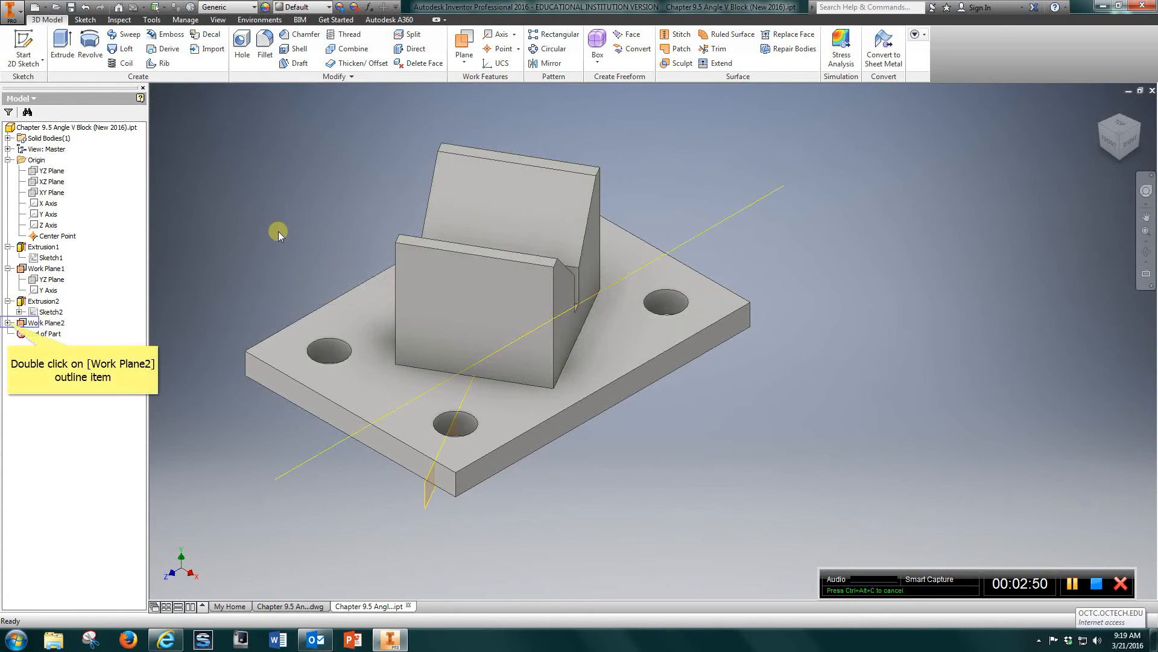
mouse_move(73, 353)
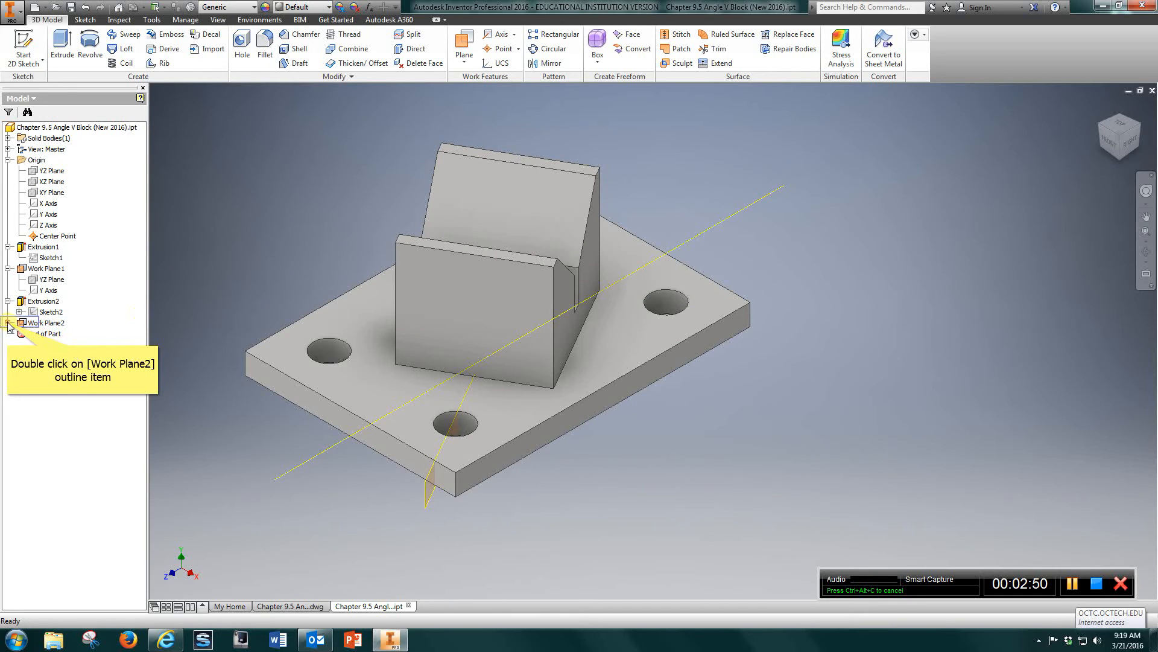
Inspect Work Plane2's YZ and XZ Plane references, delete it, and reorient the view.
double_click(47, 323)
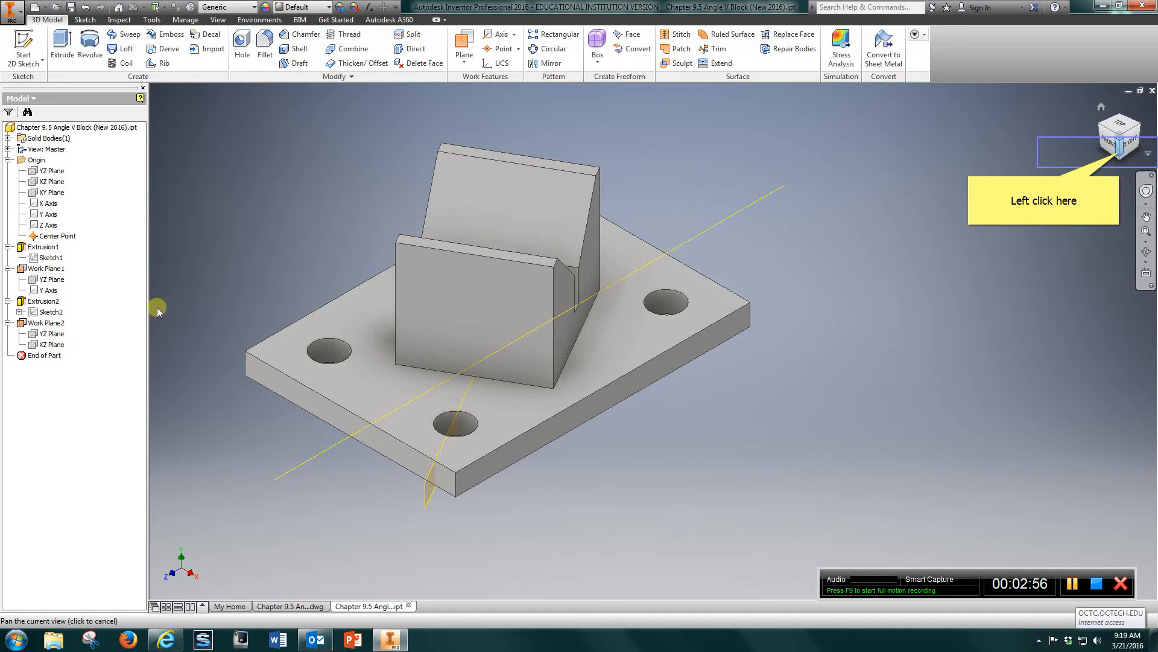
mouse_move(1119, 155)
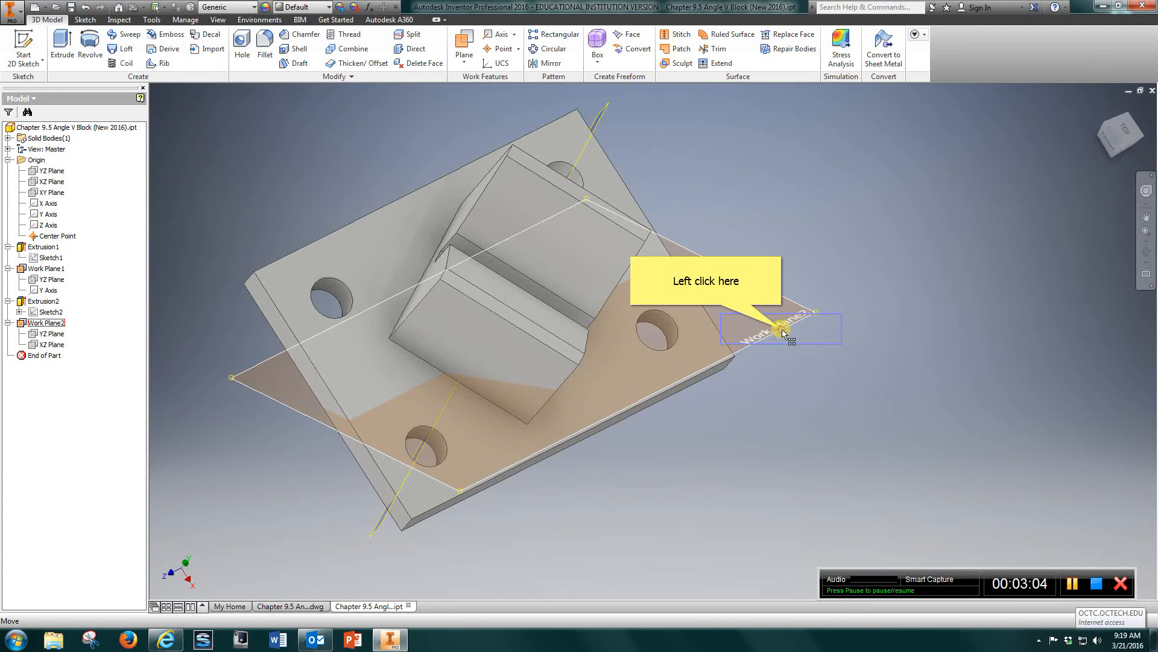
left_click(779, 329)
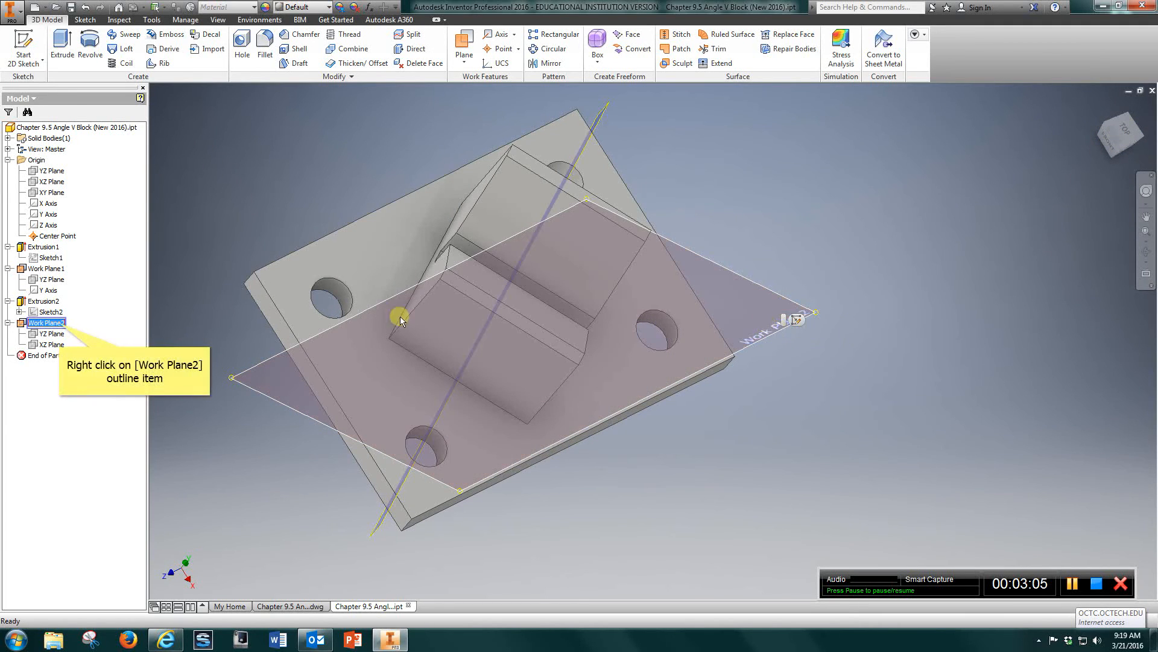
right_click(45, 323)
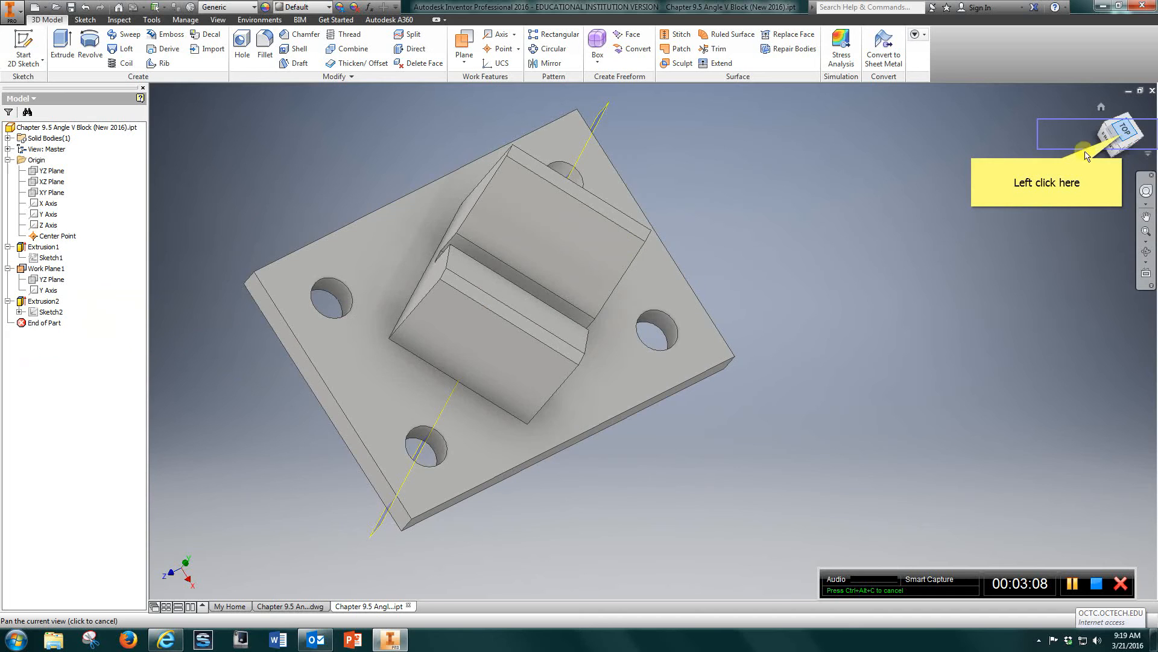
left_click(1105, 147)
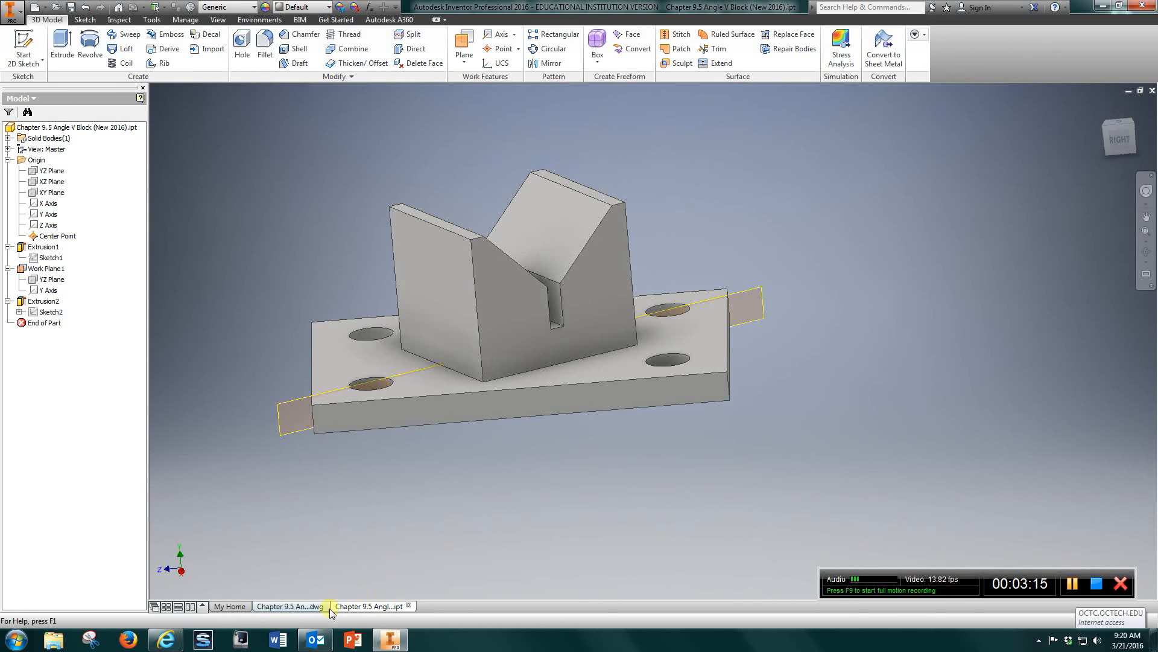
Switch to the Chapter 9.5 V-block drawing and show the Place Views ribbon.
left_click(290, 606)
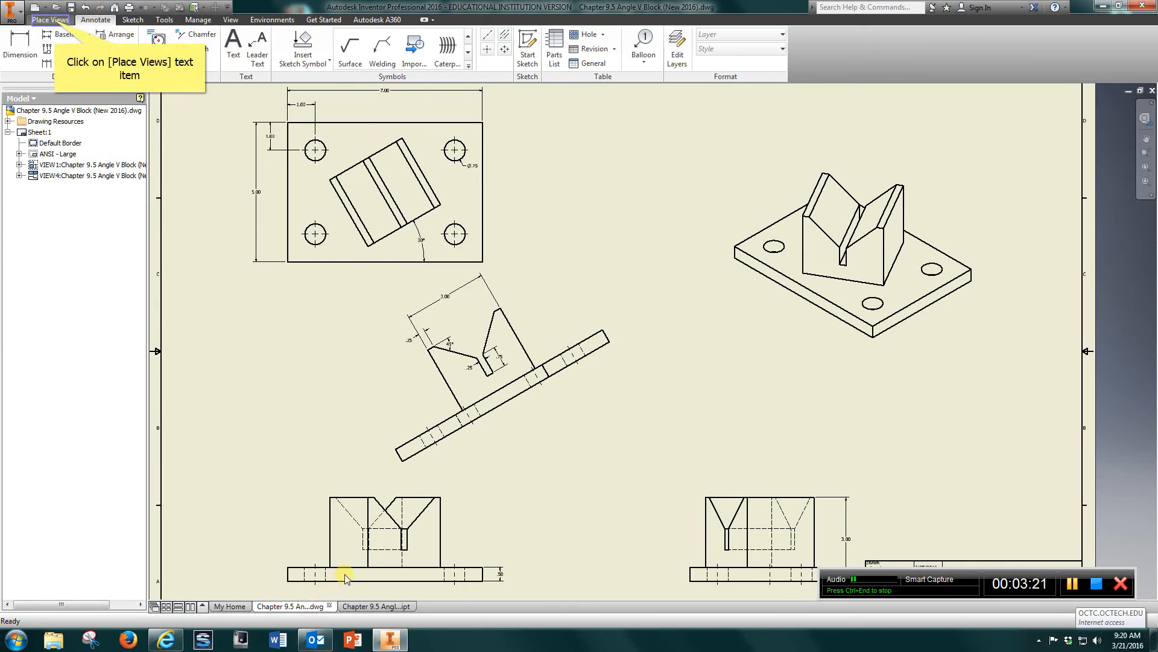
mouse_move(316, 375)
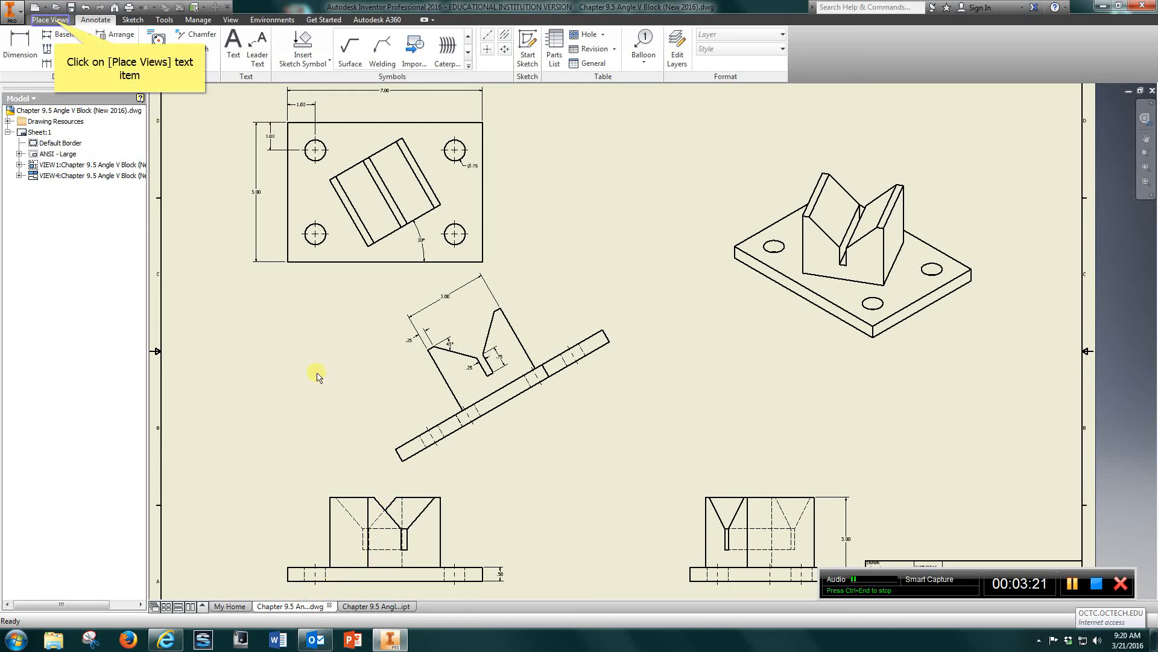
mouse_move(54, 23)
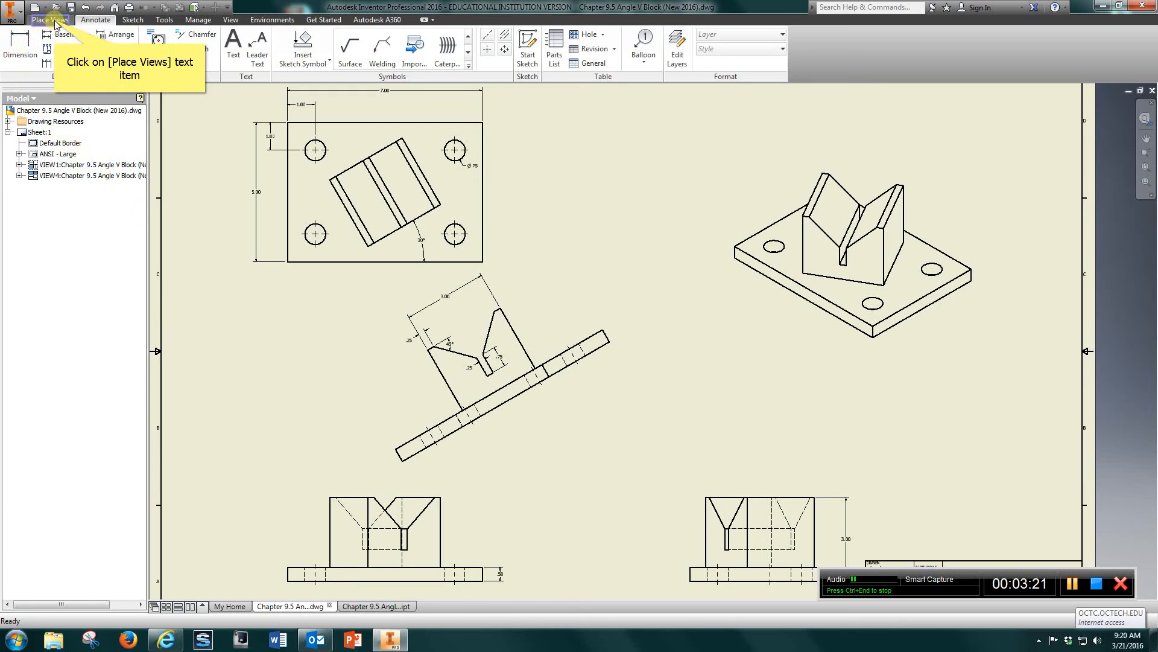
mouse_move(33, 38)
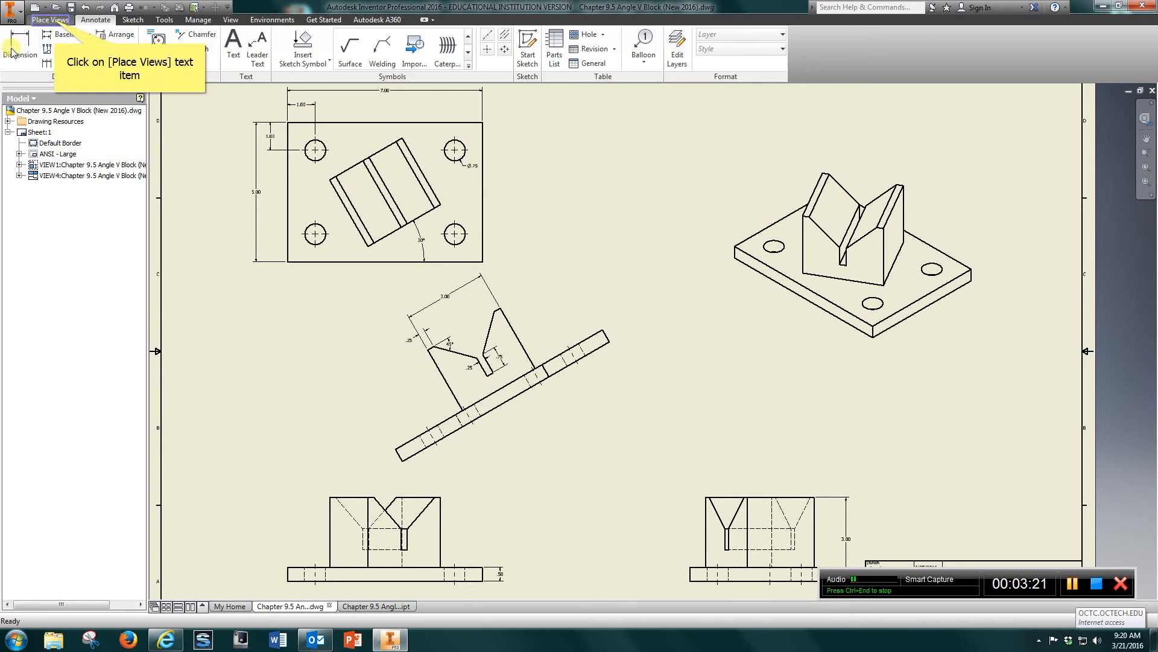
mouse_move(62, 83)
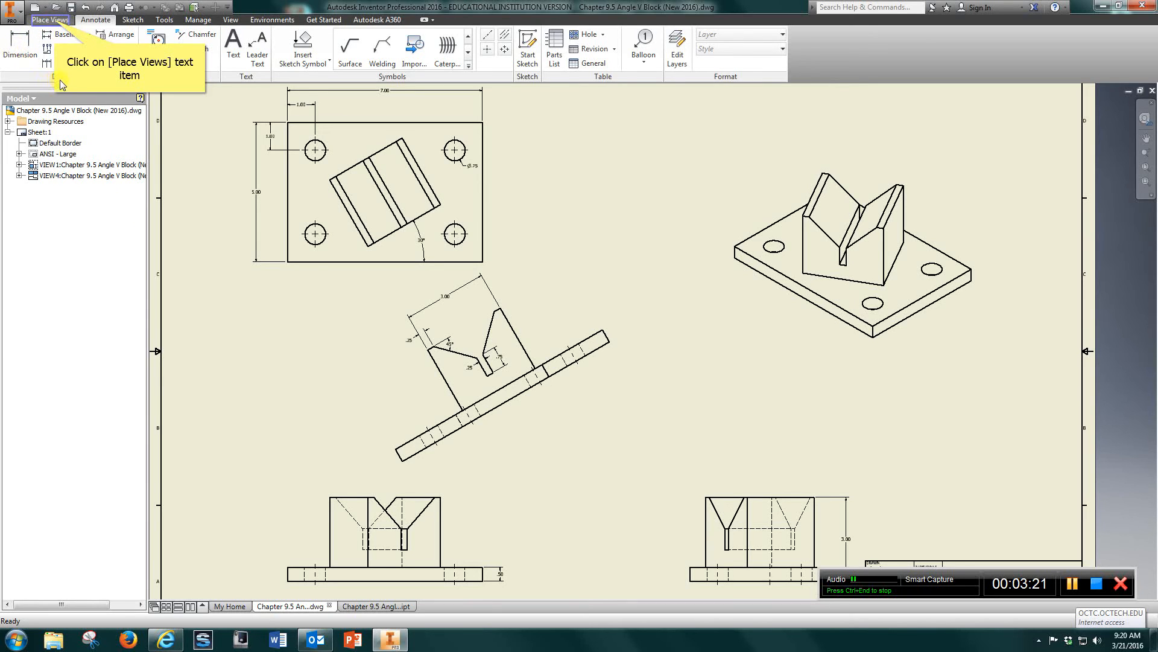
mouse_move(337, 494)
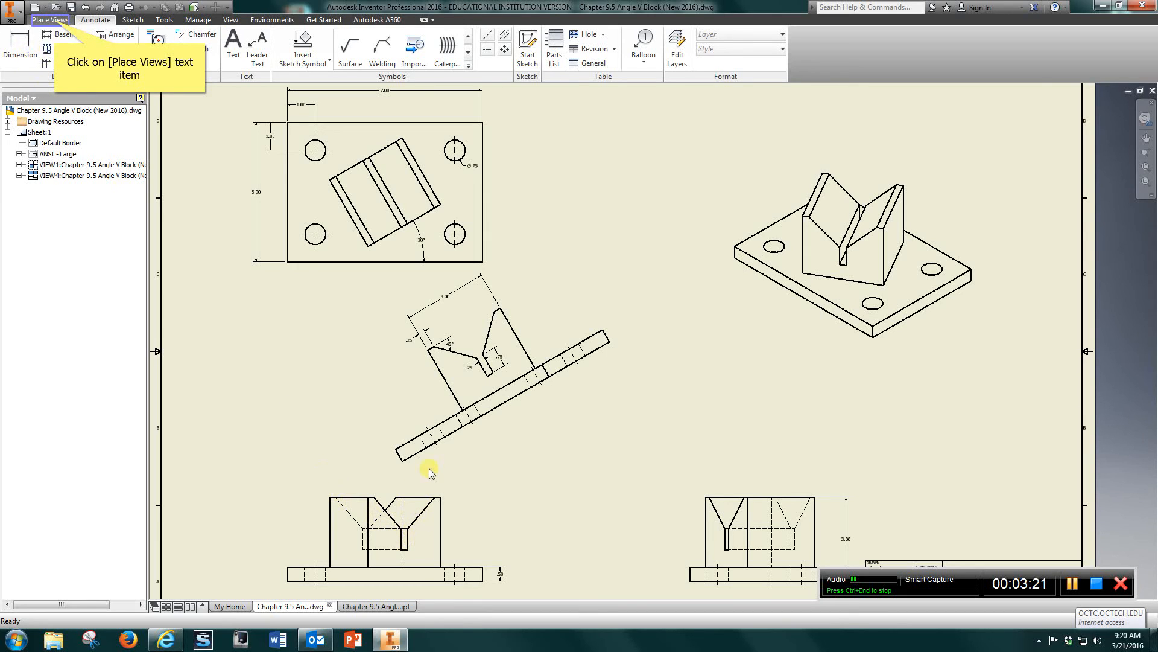
mouse_move(829, 451)
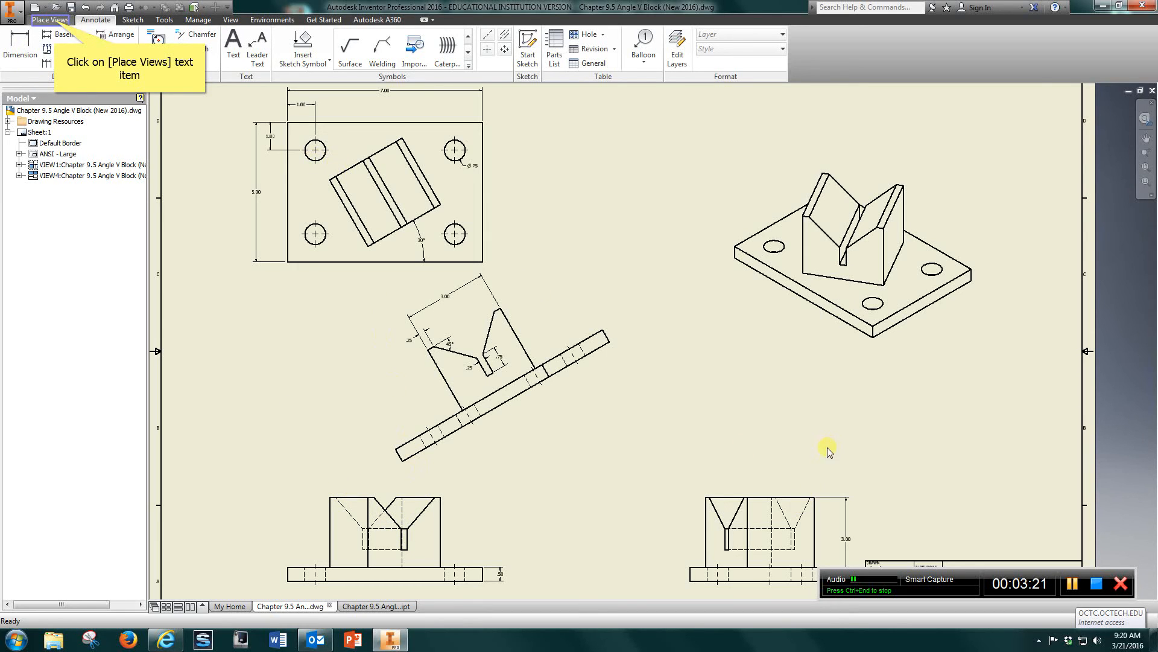
mouse_move(58, 111)
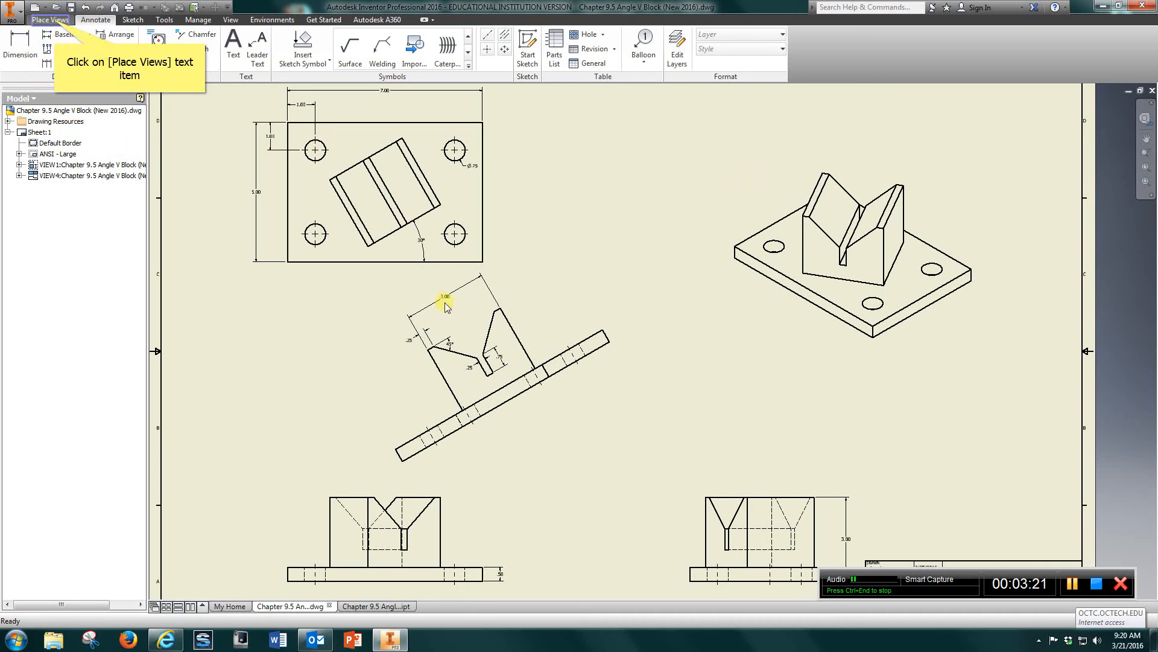
mouse_move(72, 53)
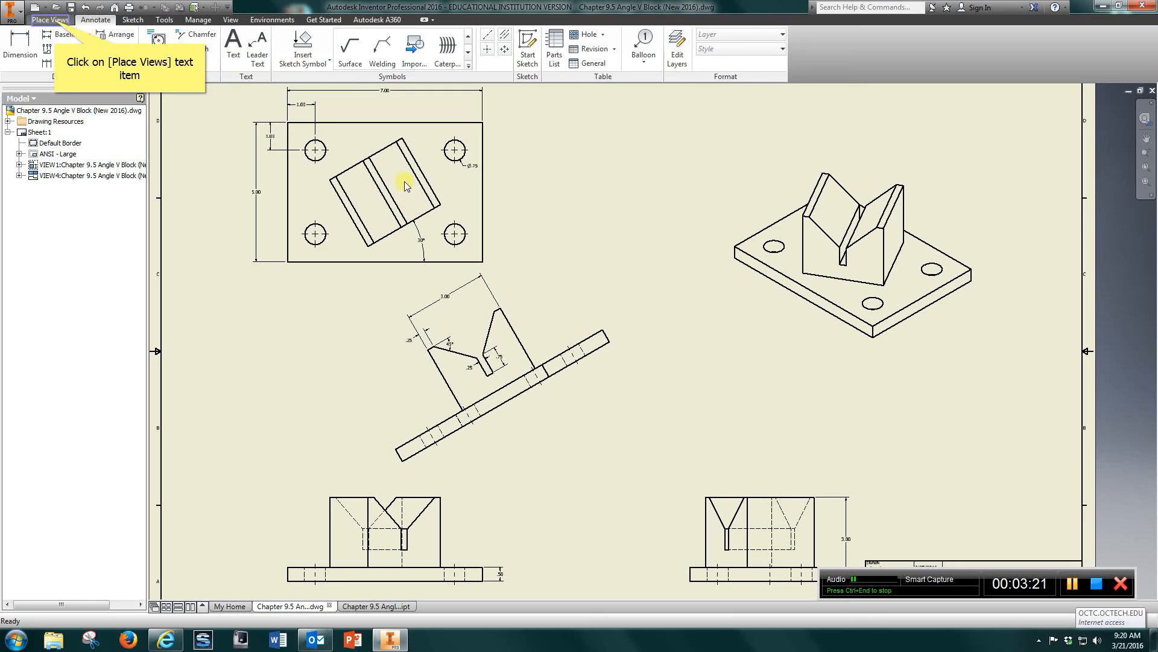
mouse_move(524, 310)
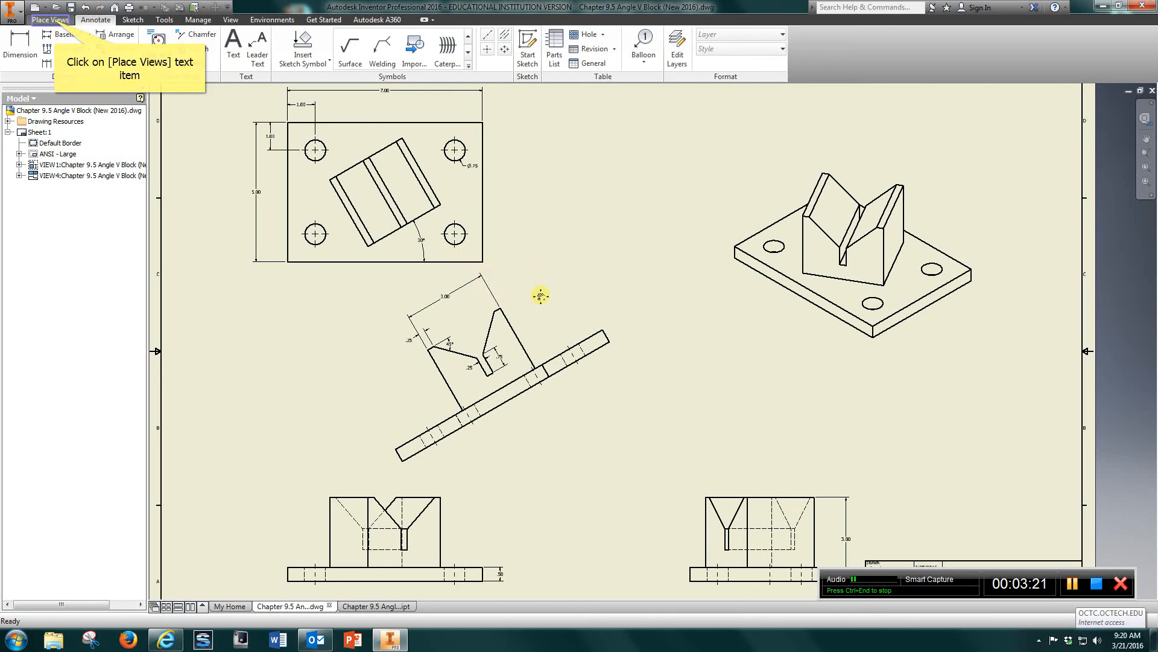
left_click(49, 19)
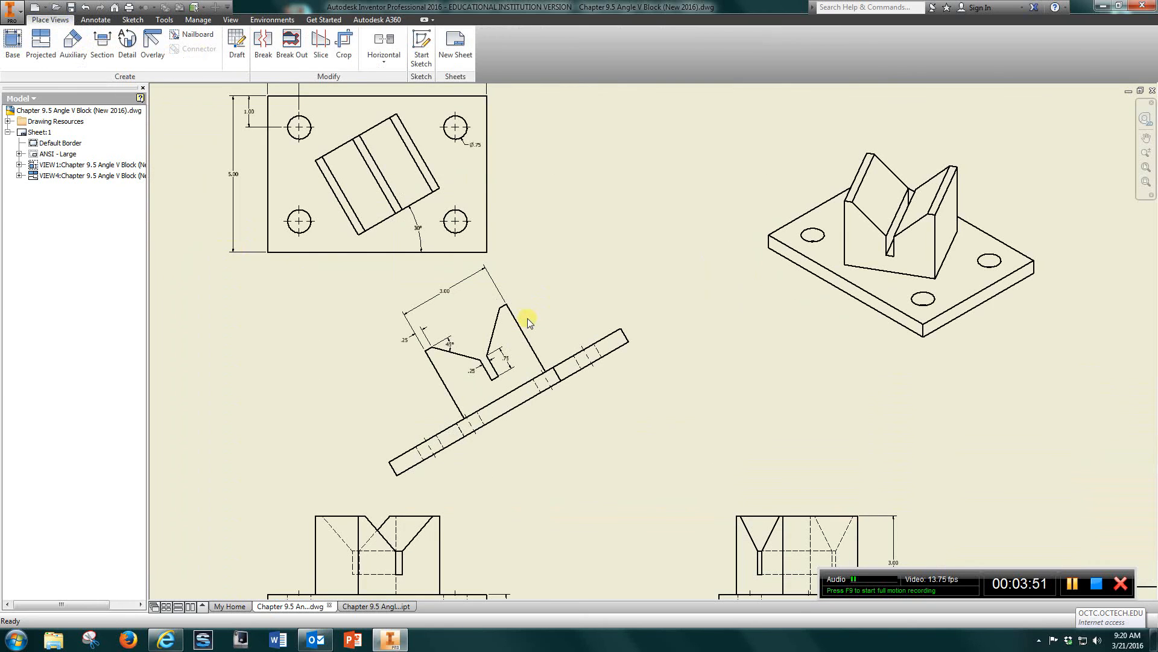
Pan the sheet to reveal the size D, 1:1 scale title block.
left_click_drag(529, 322, 432, 258)
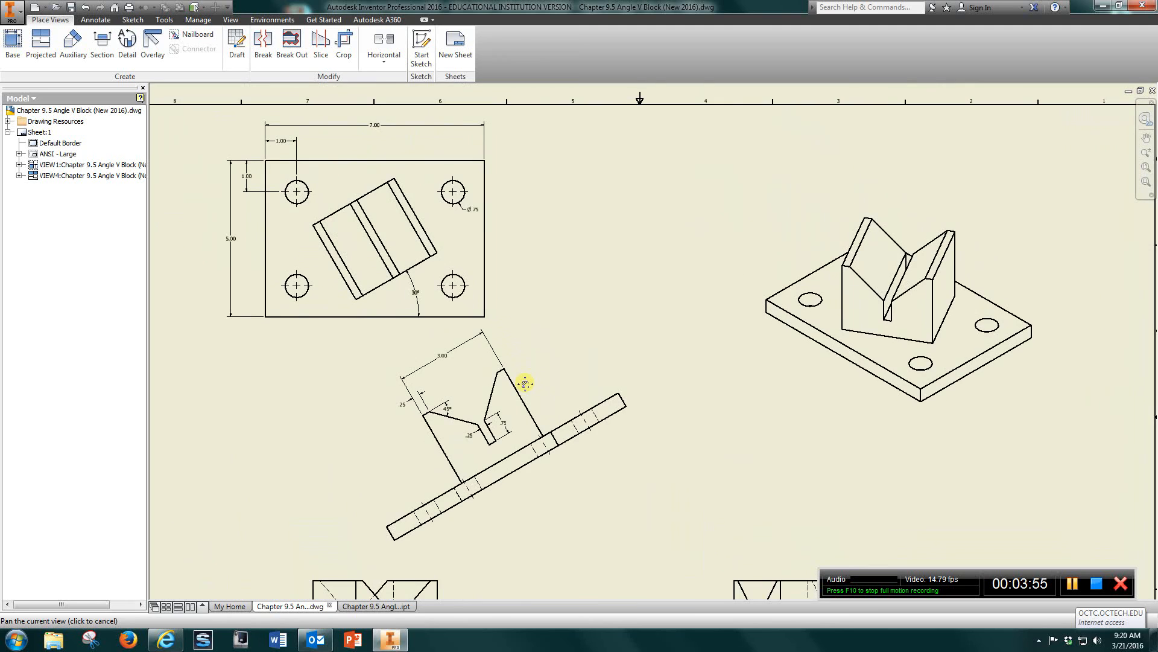
left_click_drag(524, 382, 672, 389)
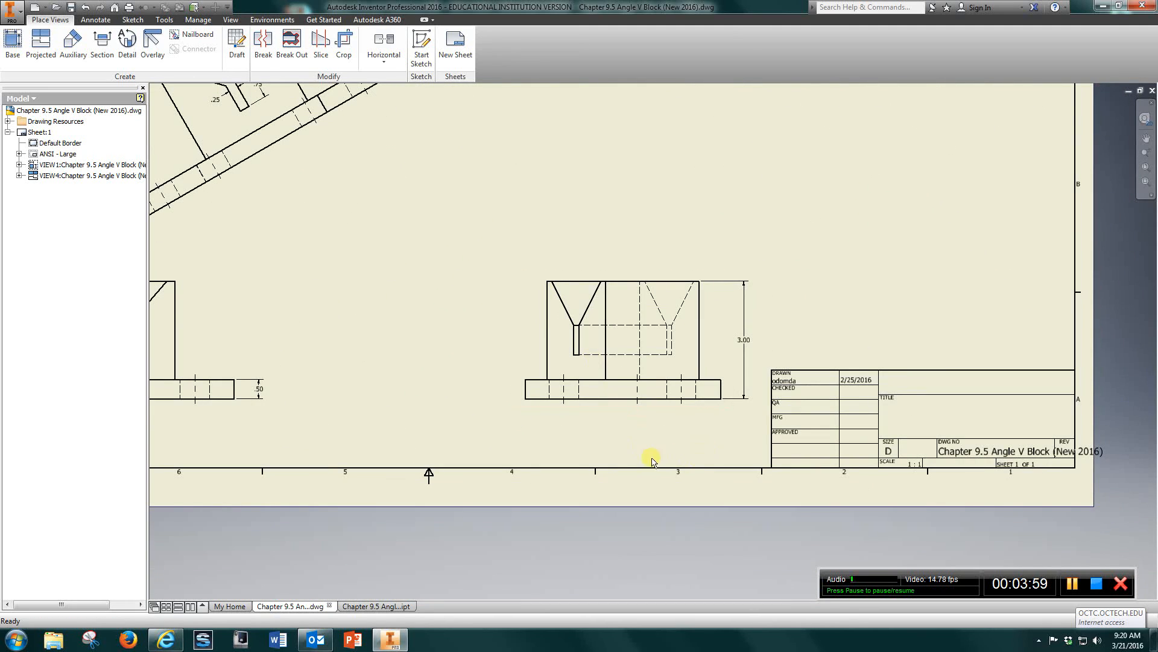
mouse_move(990, 385)
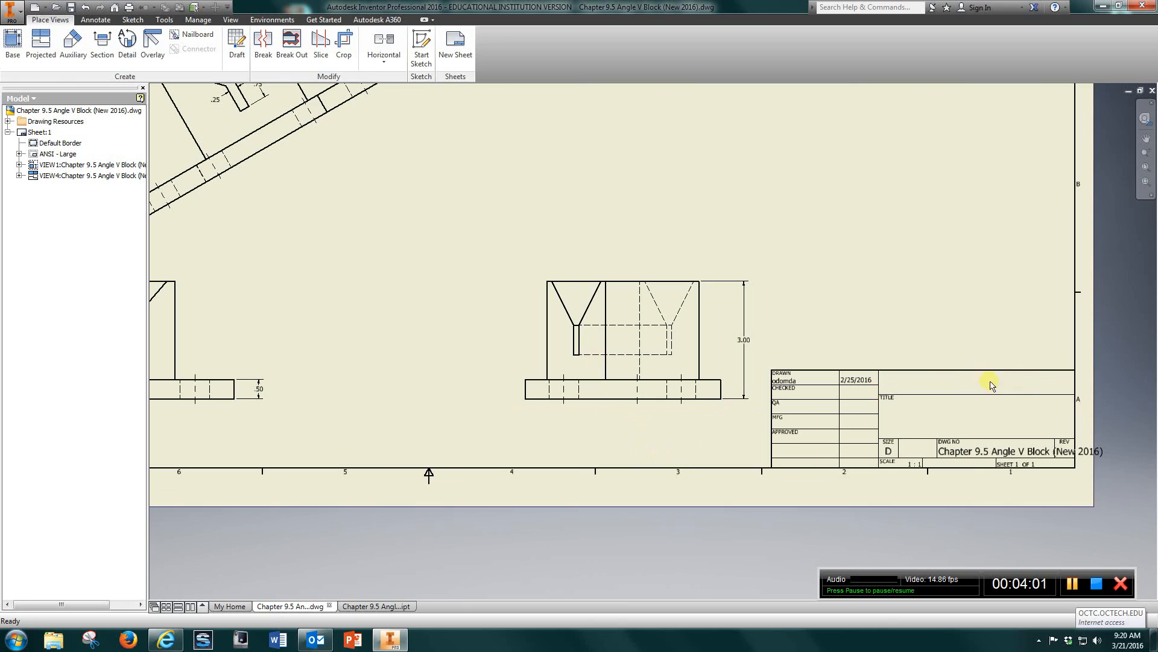